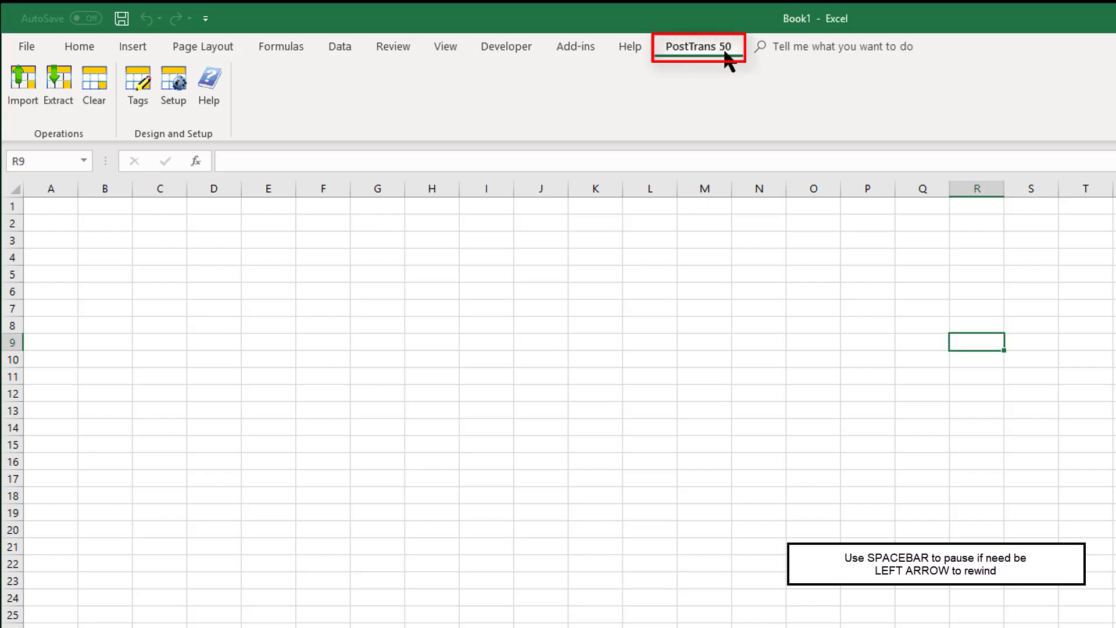
- Search the PostTrans help for 'take' and open the Stock Take Product Records template
left_click(208, 85)
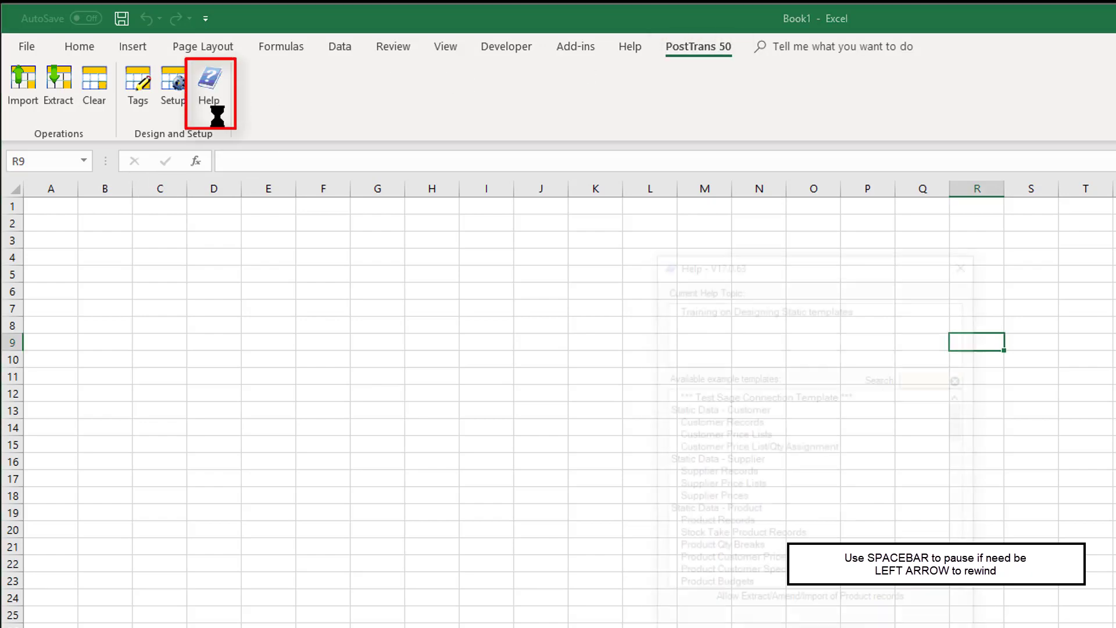
type("tak")
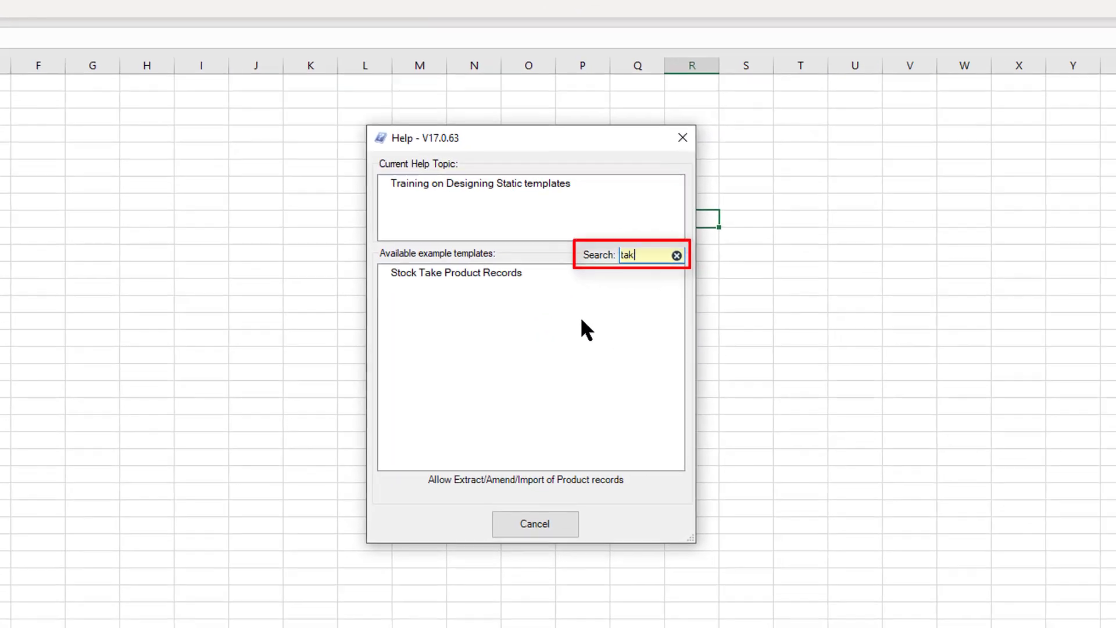
type("e")
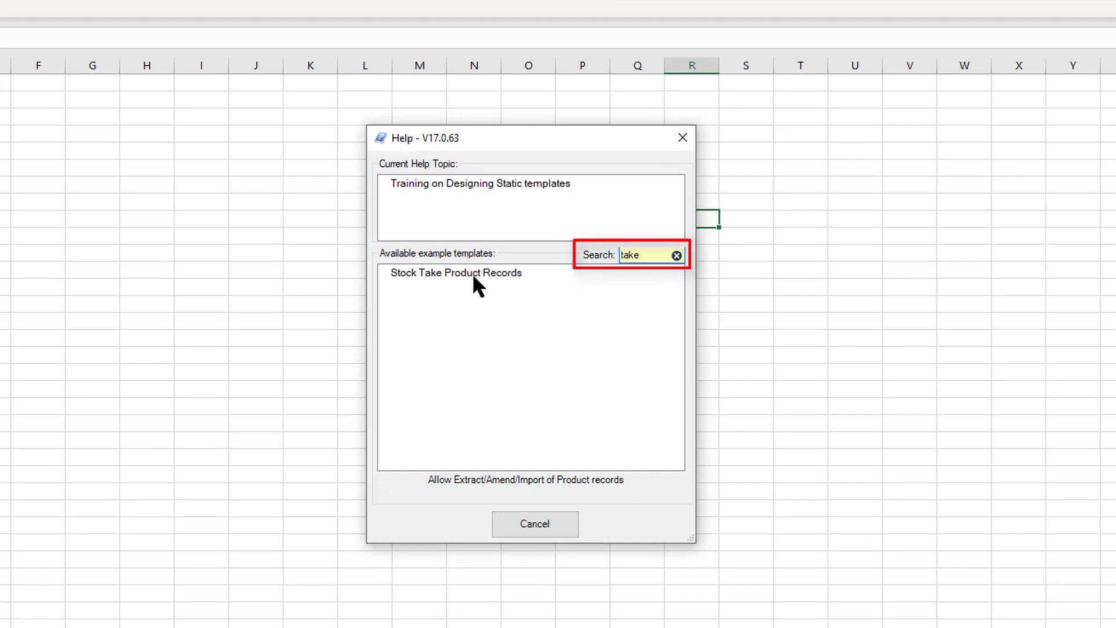
left_click(456, 272)
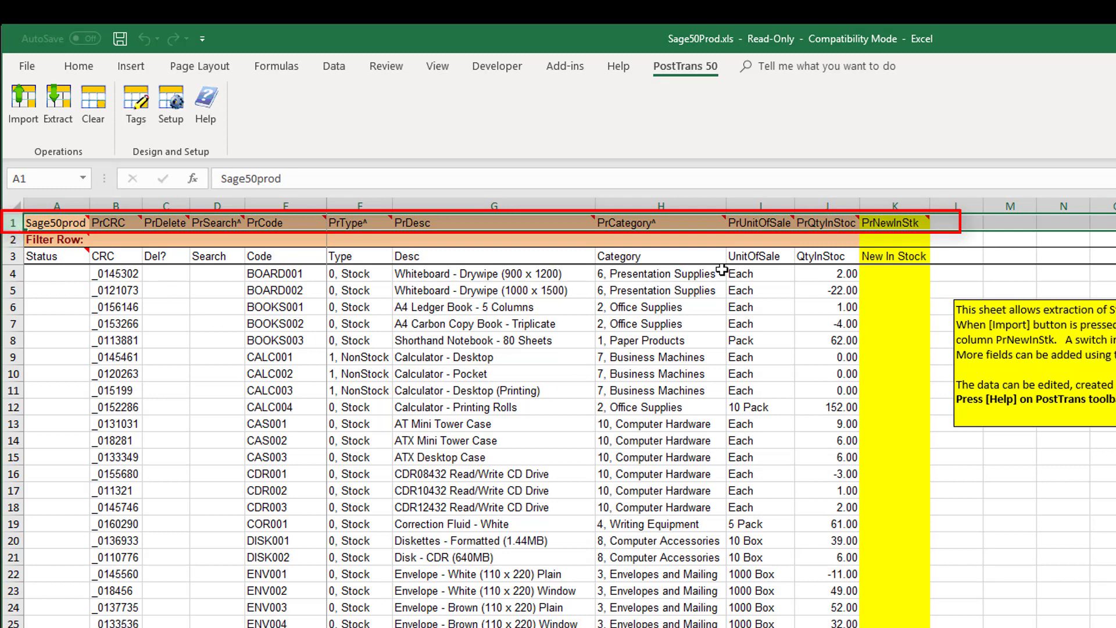
mouse_move(732, 374)
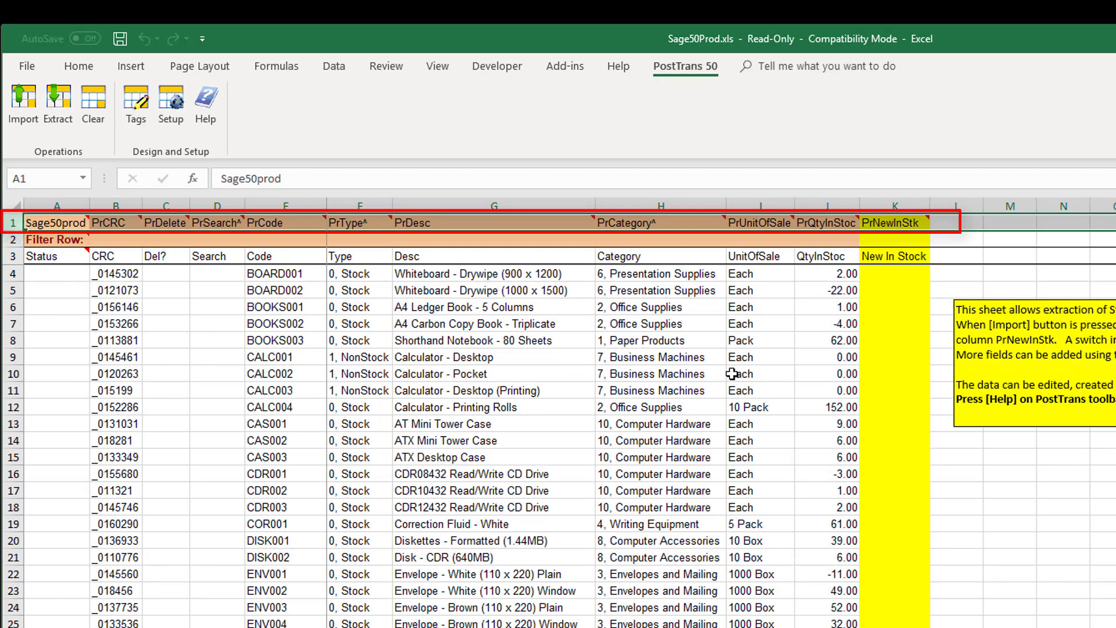
left_click(284, 274)
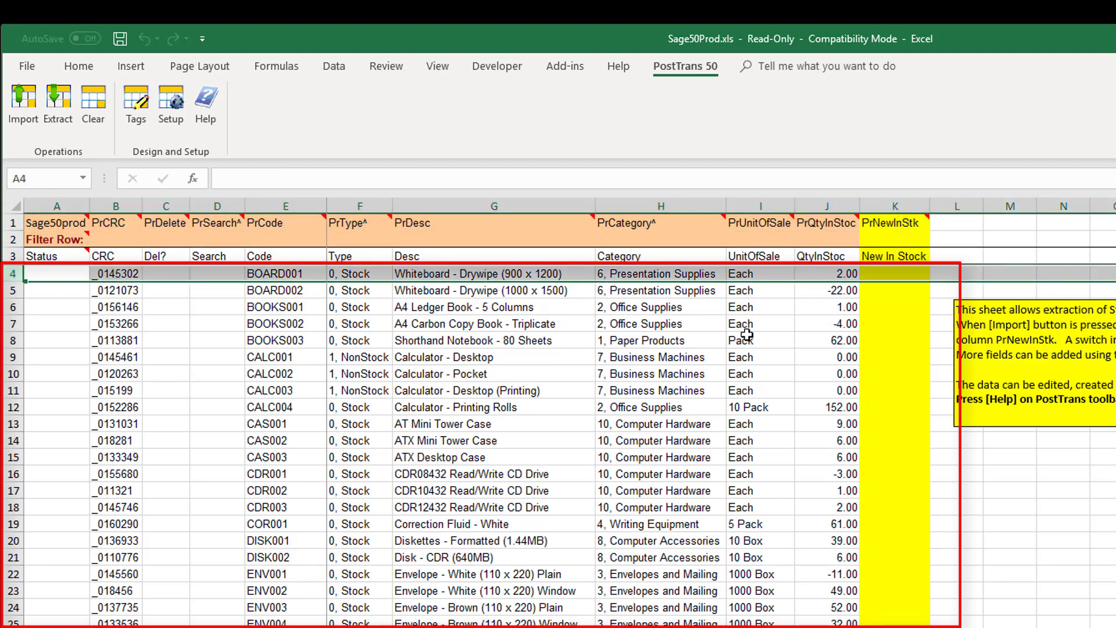
left_click(744, 307)
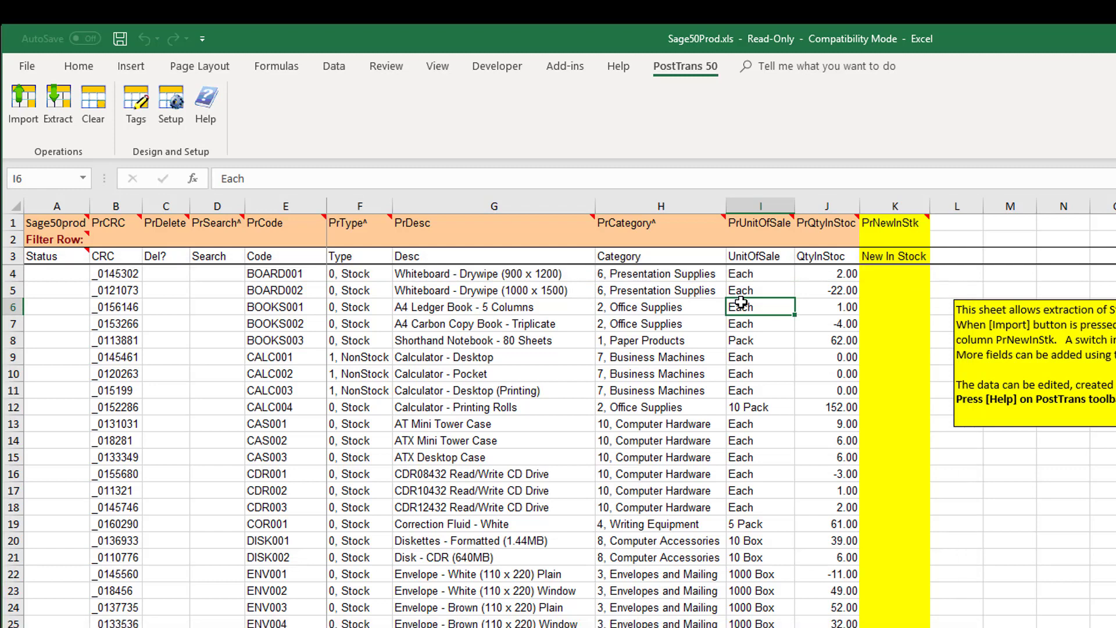
left_click(285, 206)
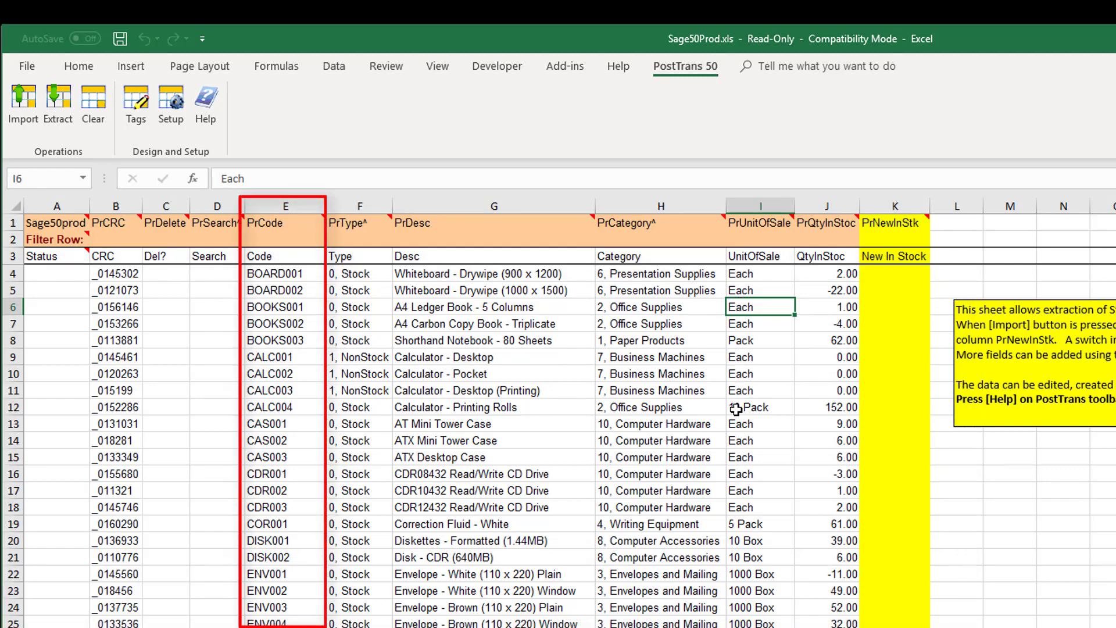
left_click(827, 206)
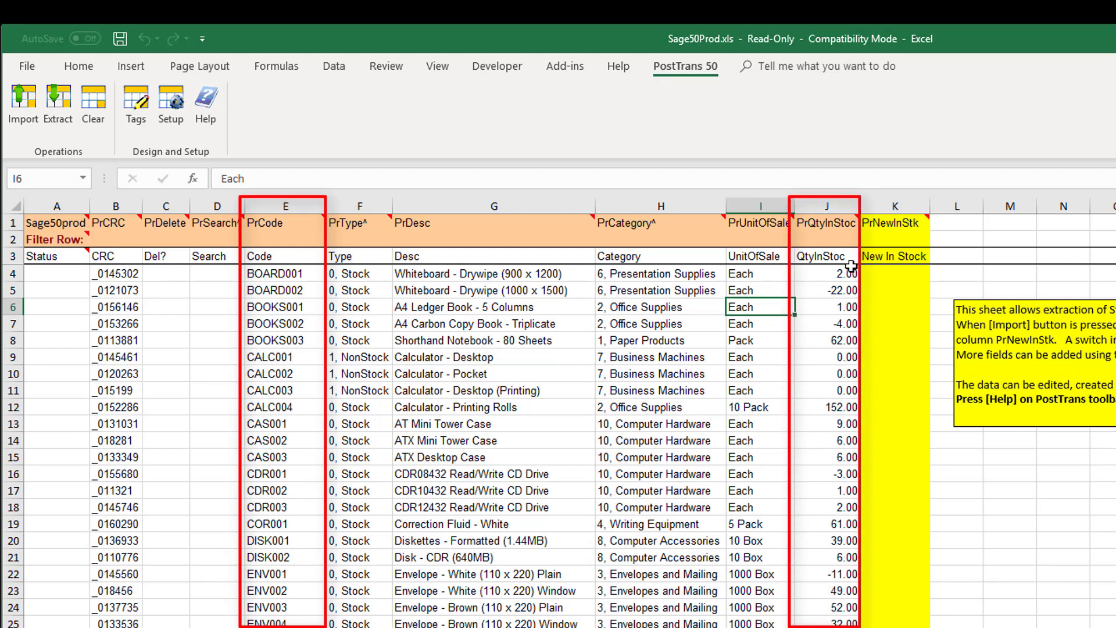
left_click(893, 290)
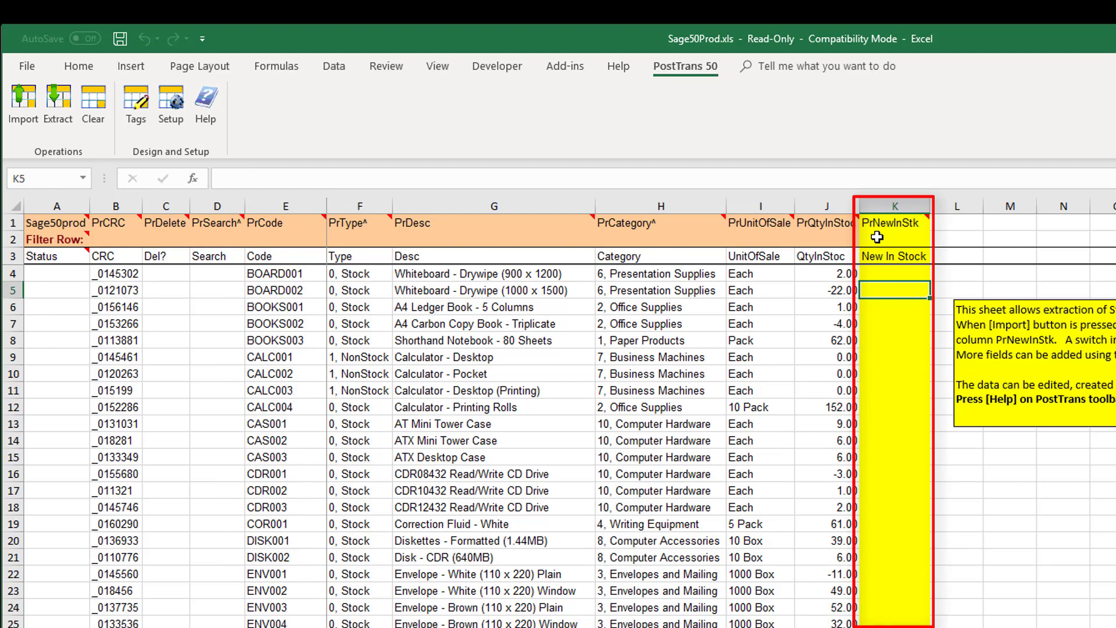
mouse_move(887, 364)
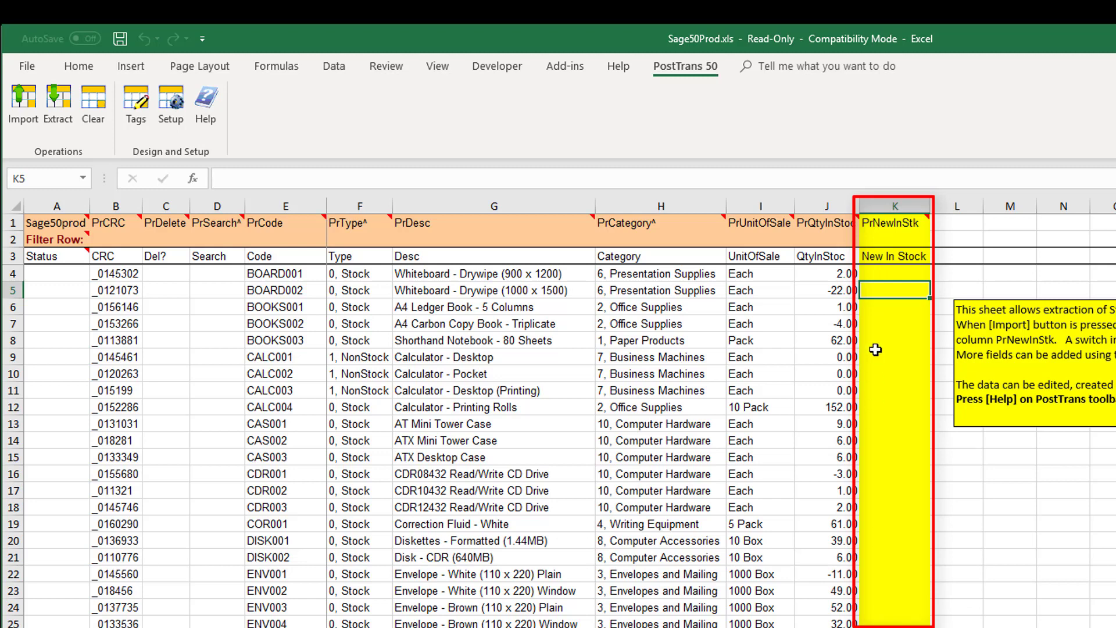
left_click(893, 340)
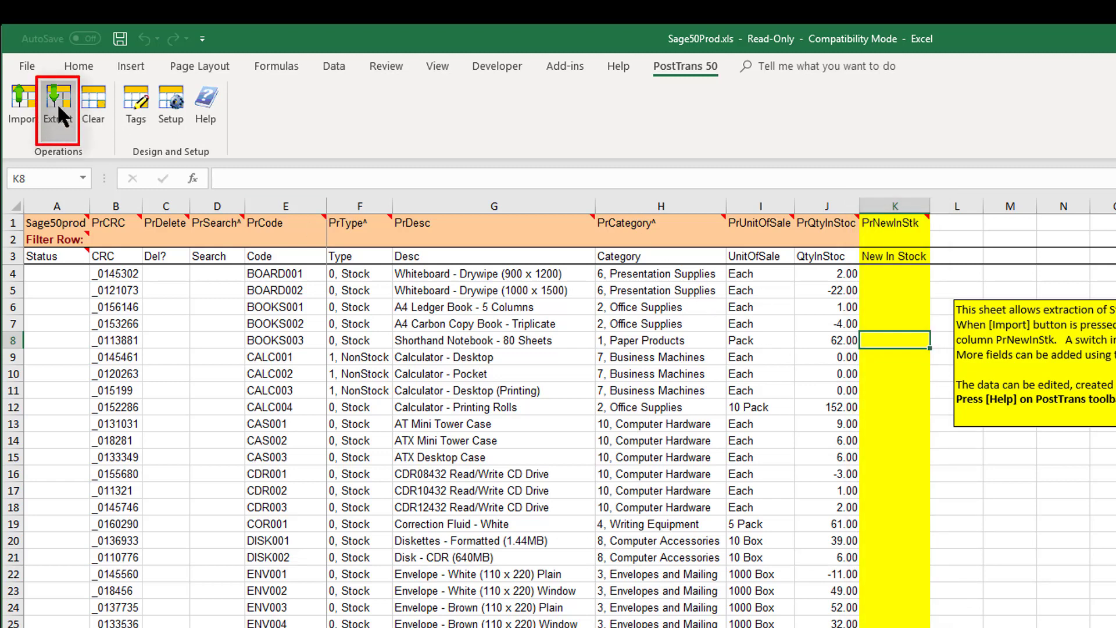
- Extract current product records from Sage 50 with Overwrite All
left_click(57, 104)
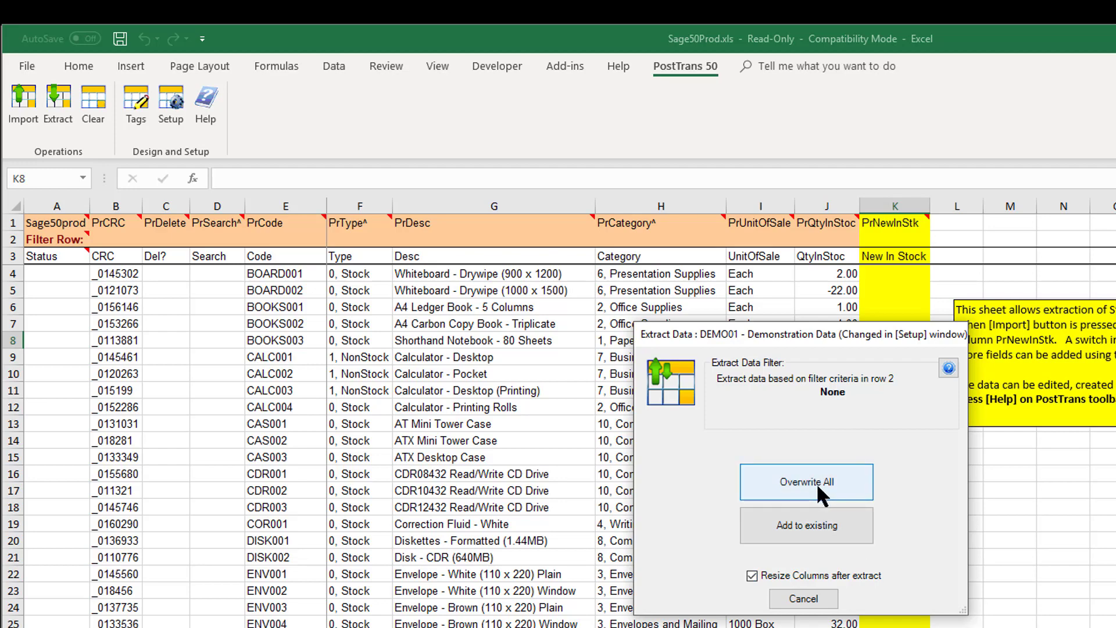
left_click(806, 481)
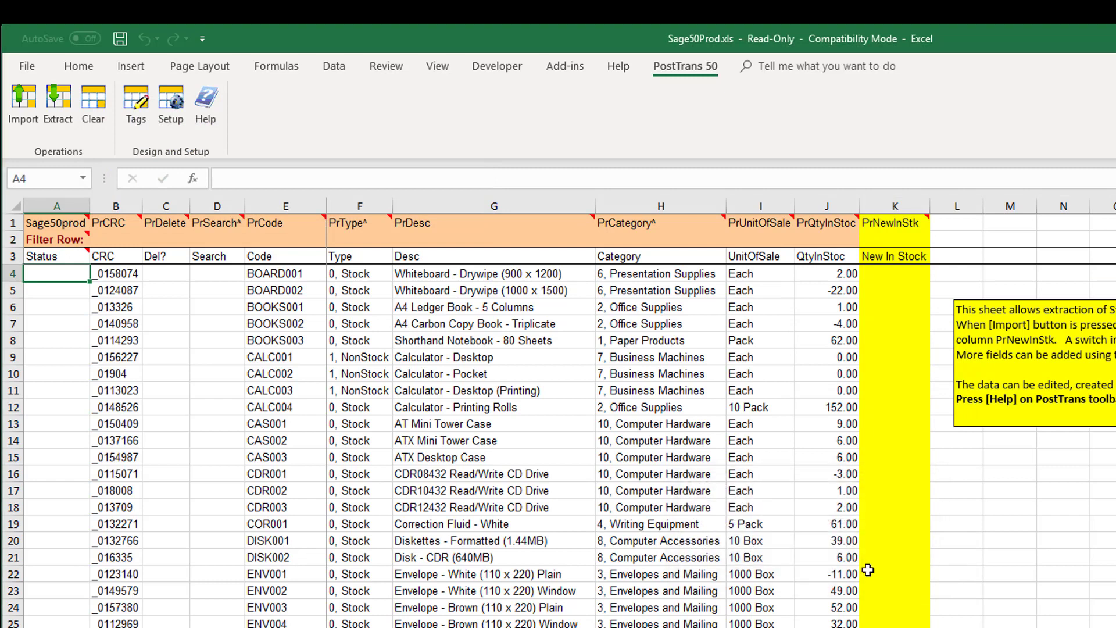
mouse_move(862, 569)
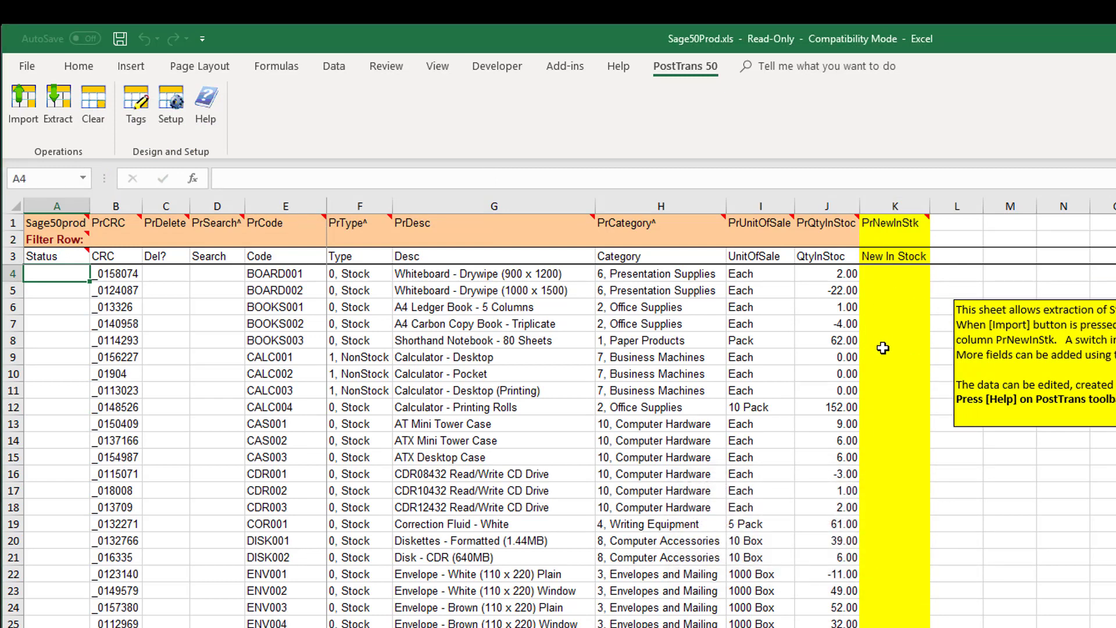
left_click(894, 339)
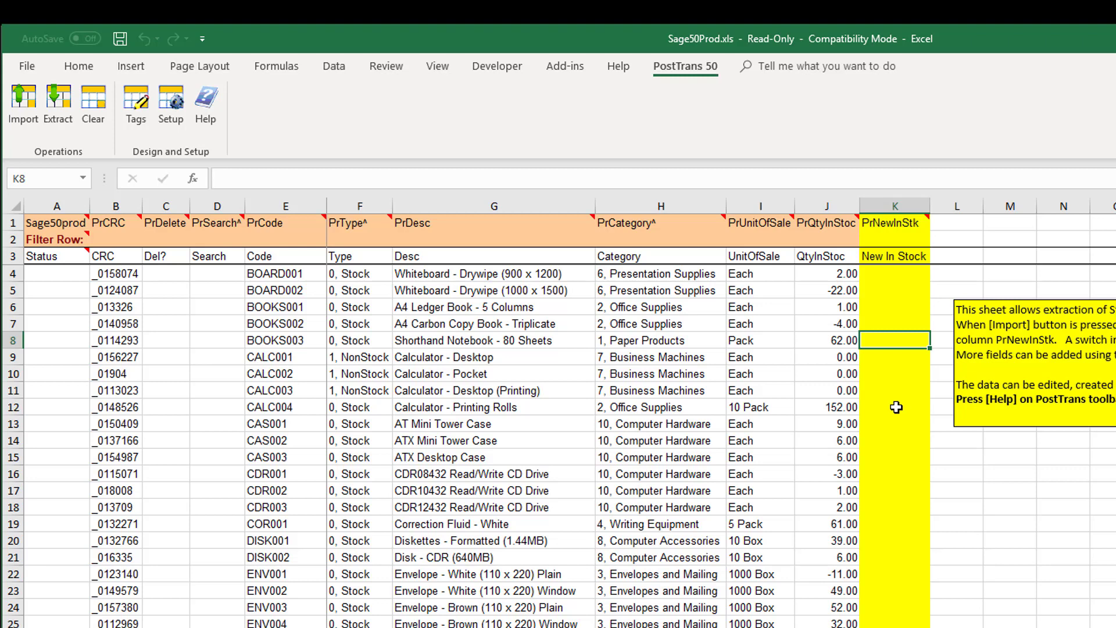
- Enter new in-stock figures of 60 for BOOKS003 (K8) and 8 for CAS002 (K14)
left_click(895, 206)
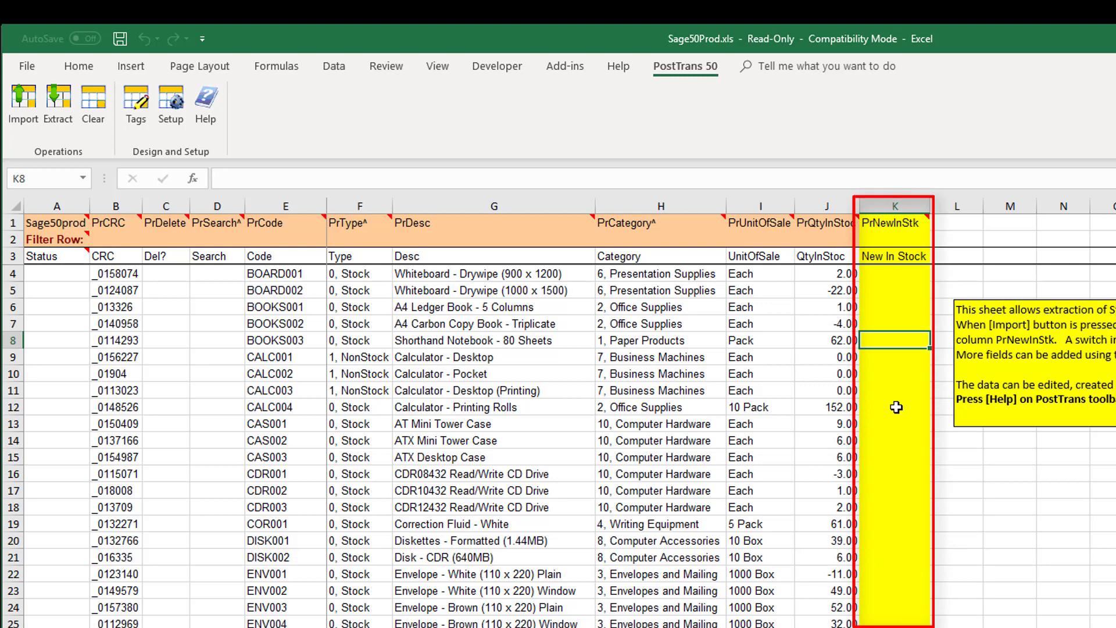
type("60")
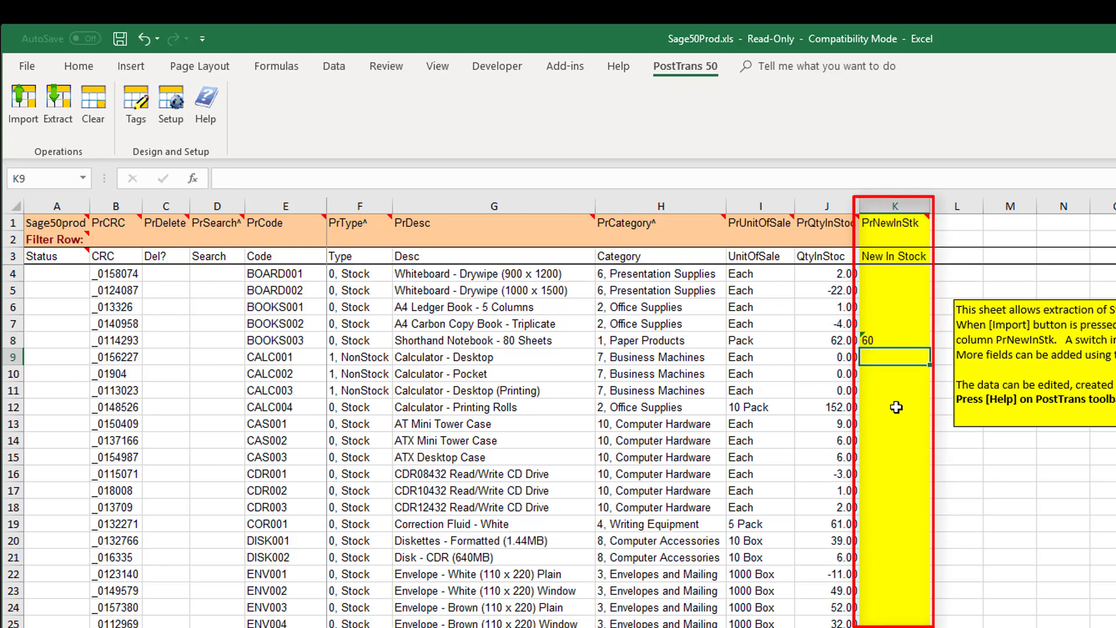
left_click(895, 439)
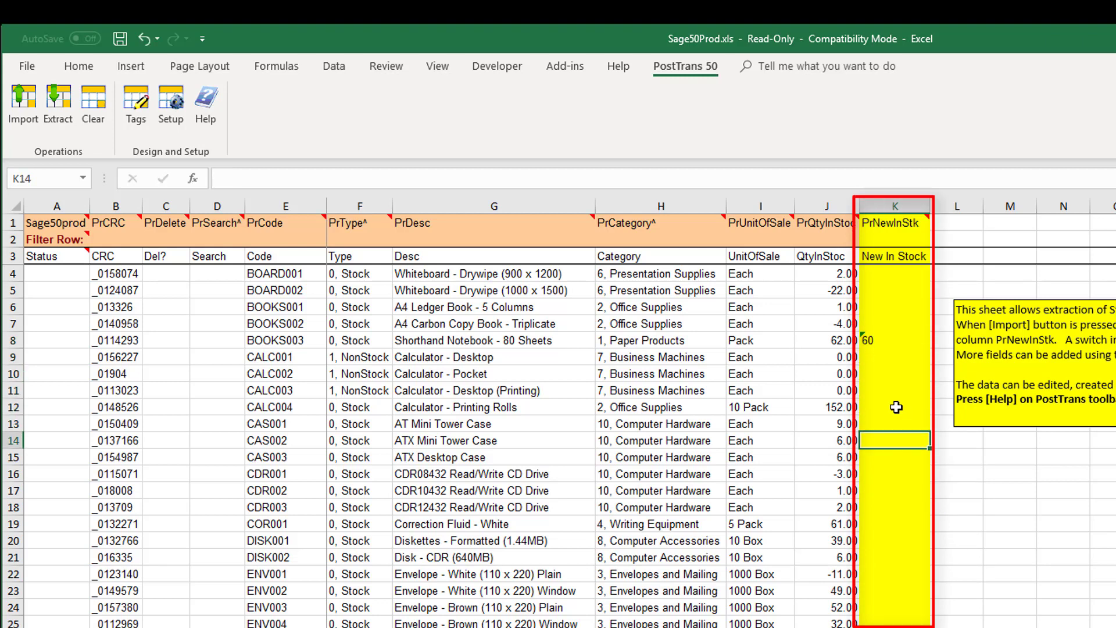
type("8")
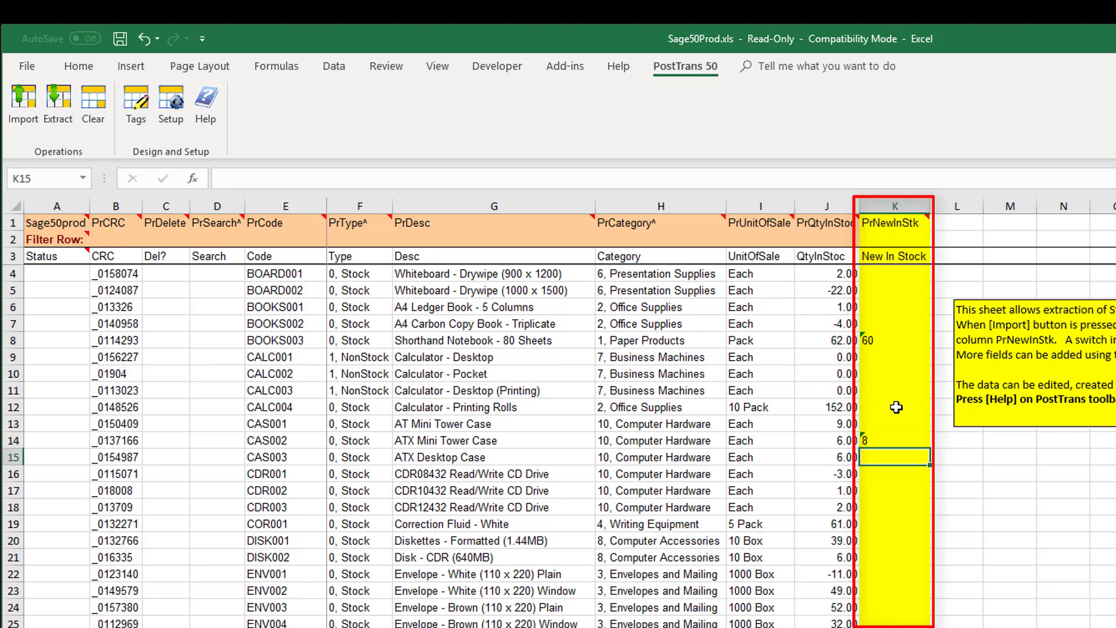
mouse_move(461, 313)
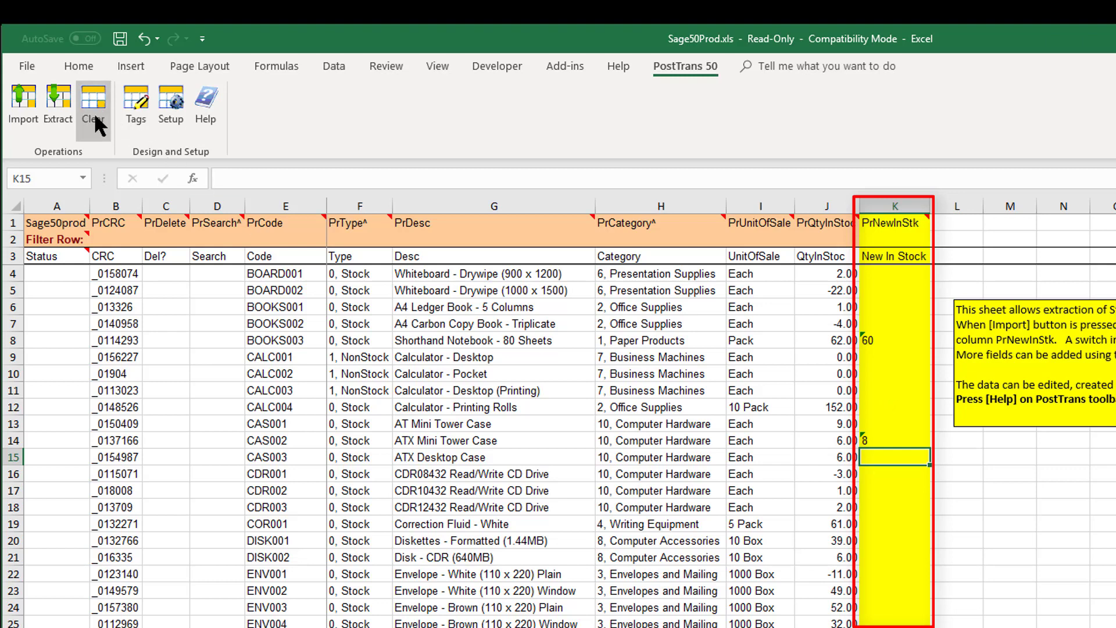
- Import the stock-take sheet into Sage 50, accepting the Product Defaults
left_click(24, 104)
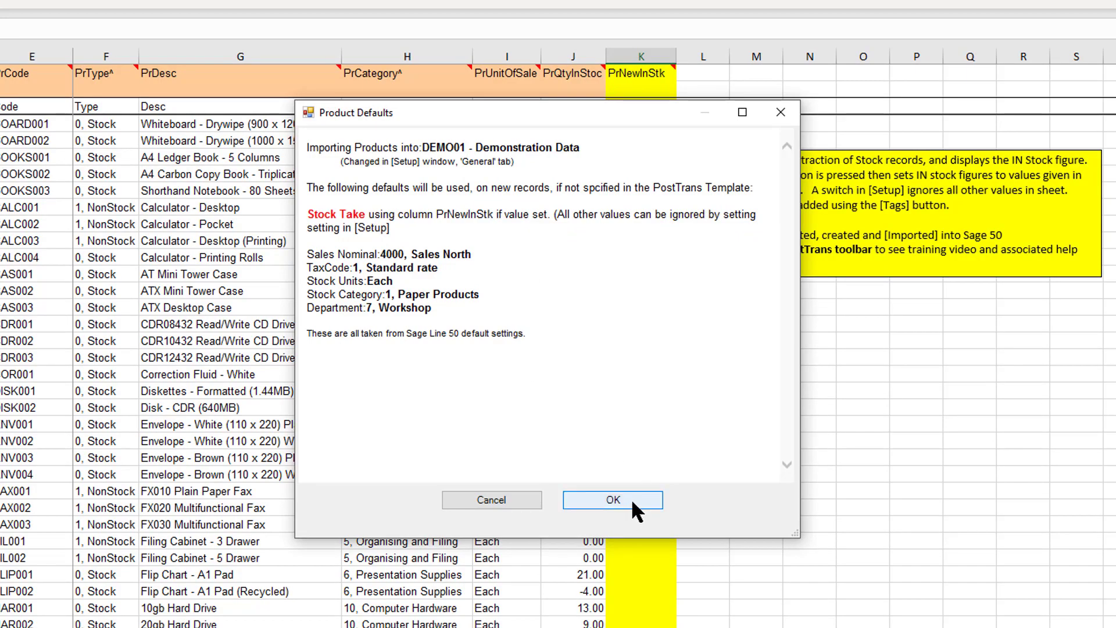
left_click(613, 499)
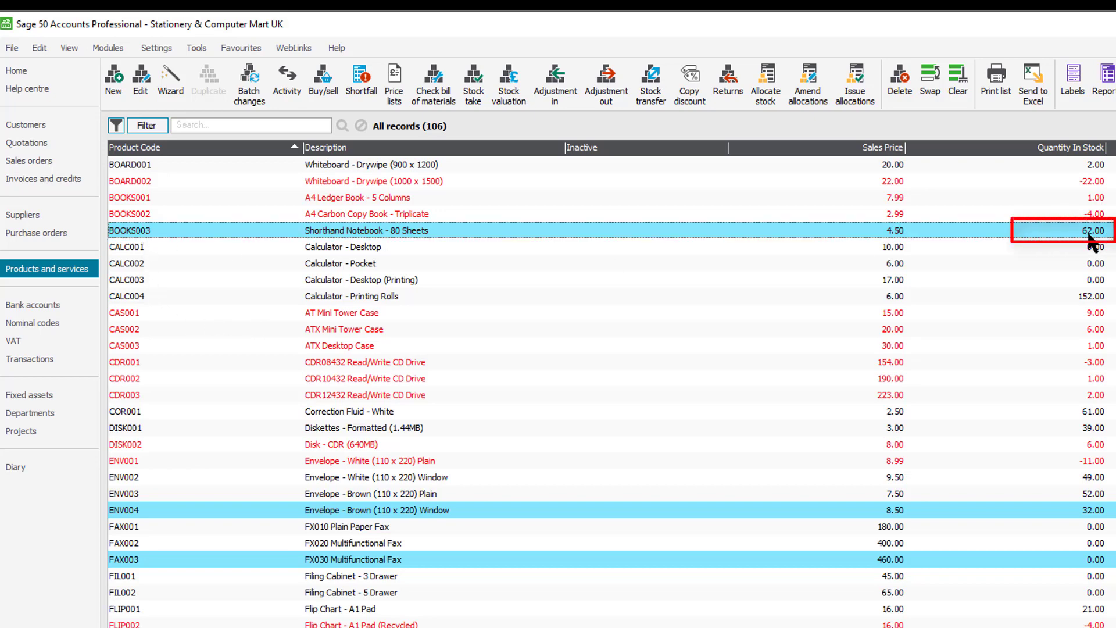
mouse_move(822, 242)
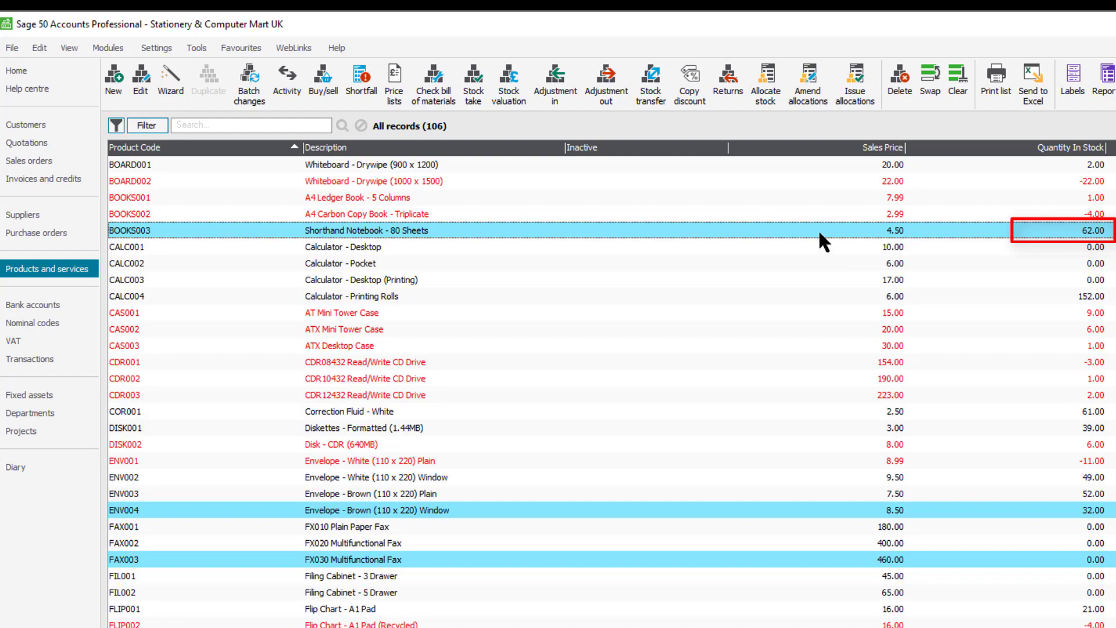
- Open the BOOKS003 Shorthand Notebook product record from Products and services
left_click(113, 78)
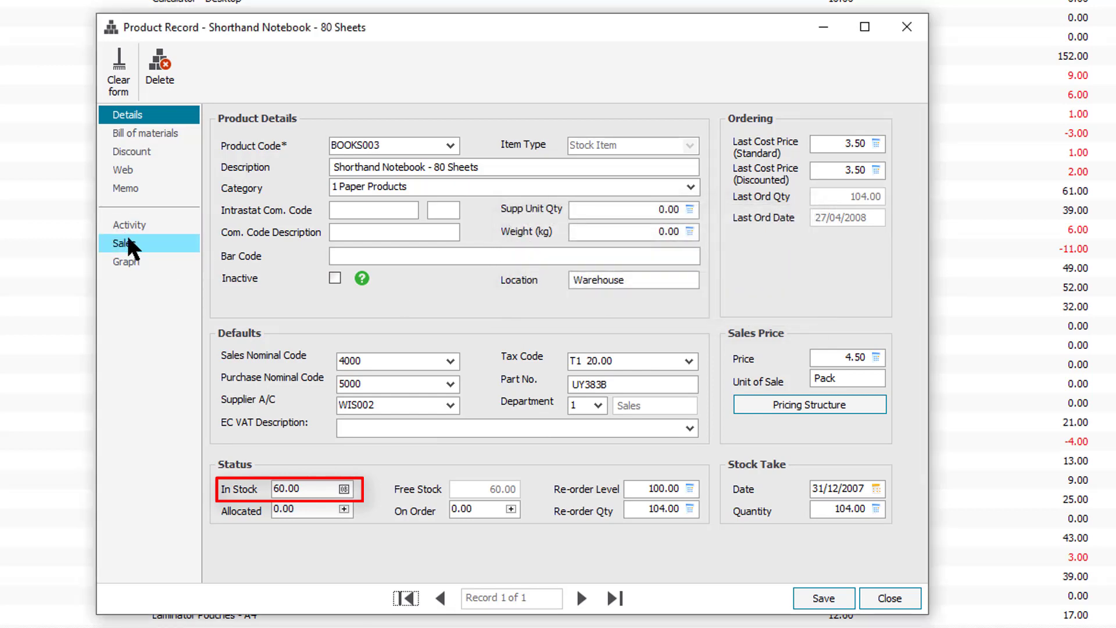
- Review BOOKS003's Activity showing PostTrans stock entries and 60 in stock, then close the record
left_click(129, 225)
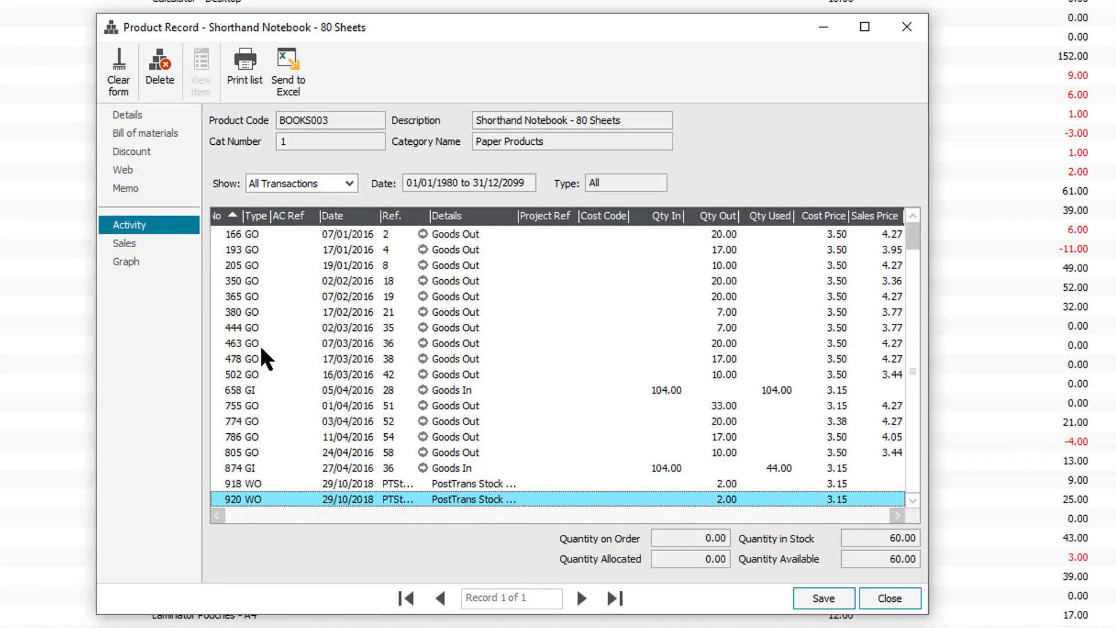
mouse_move(769, 513)
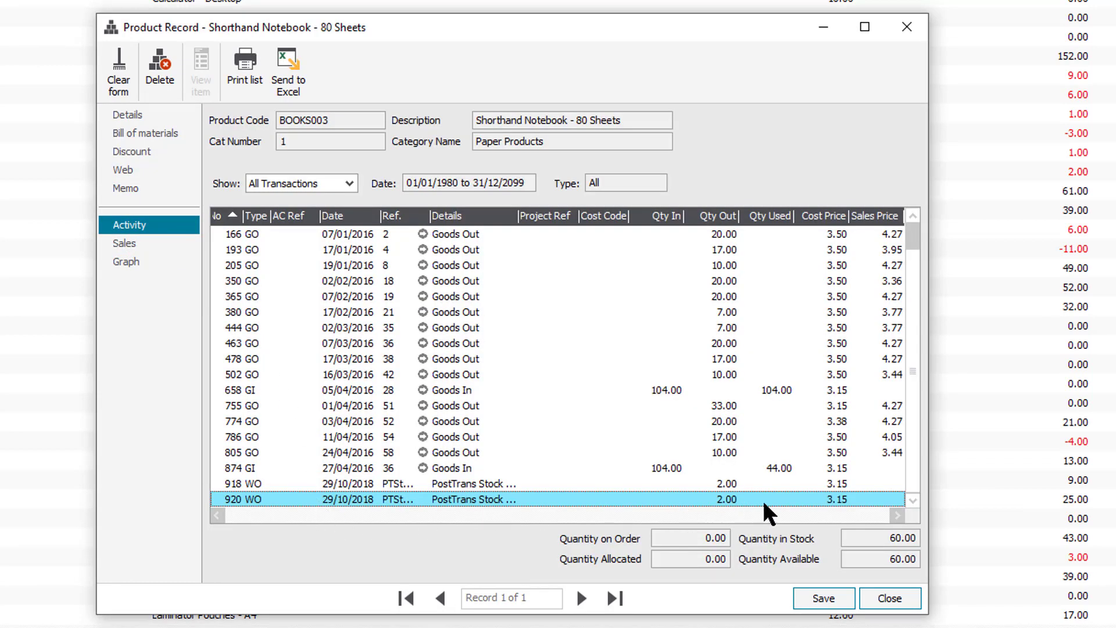
mouse_move(420, 516)
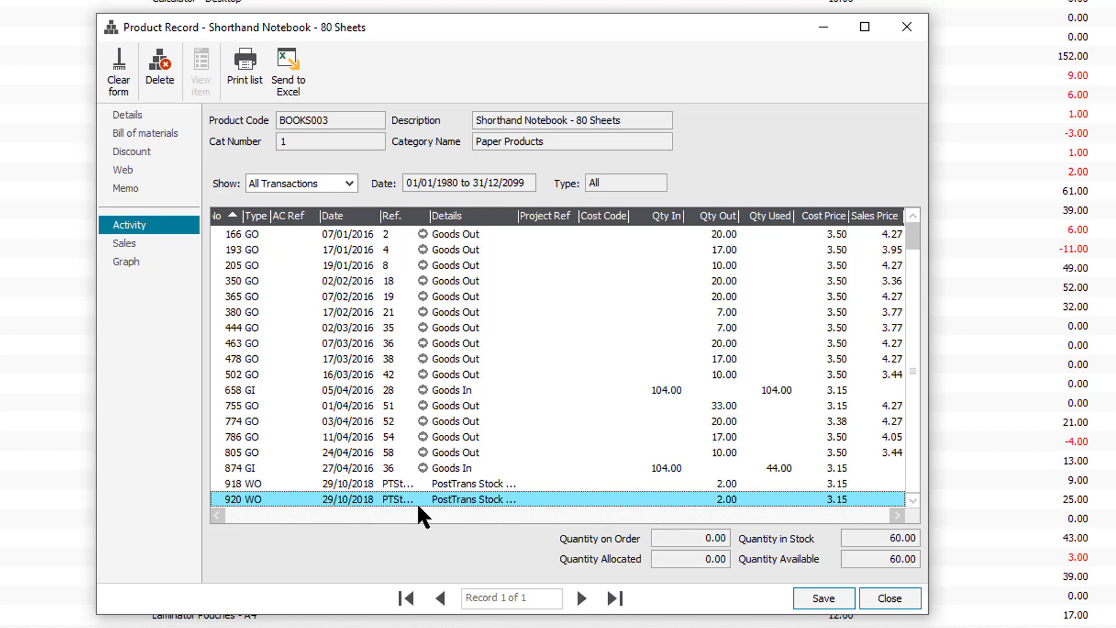
mouse_move(741, 515)
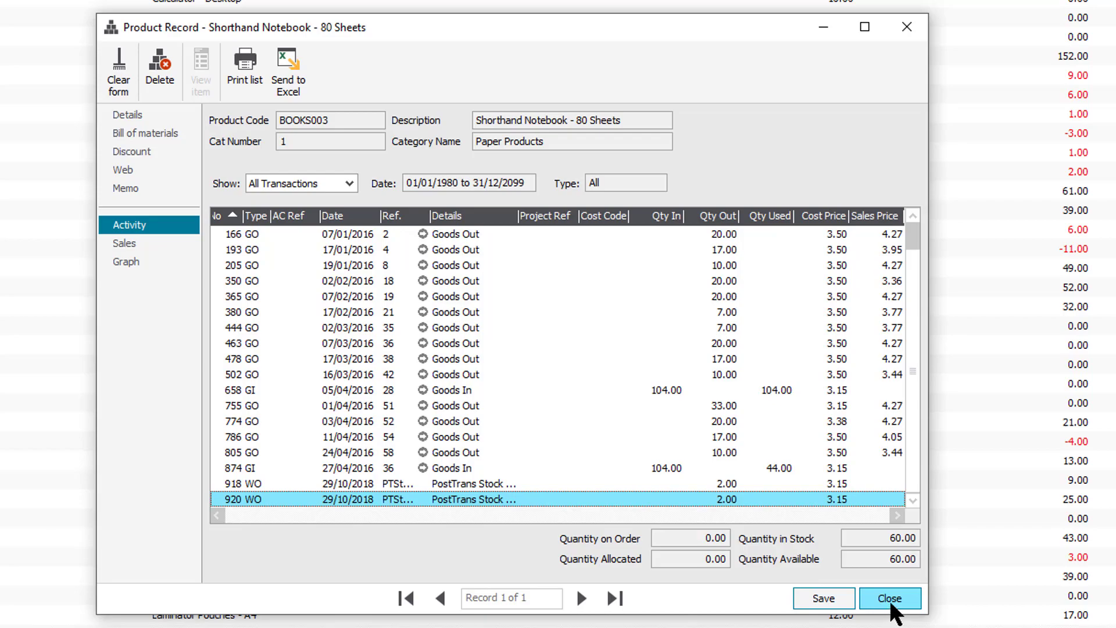
left_click(890, 598)
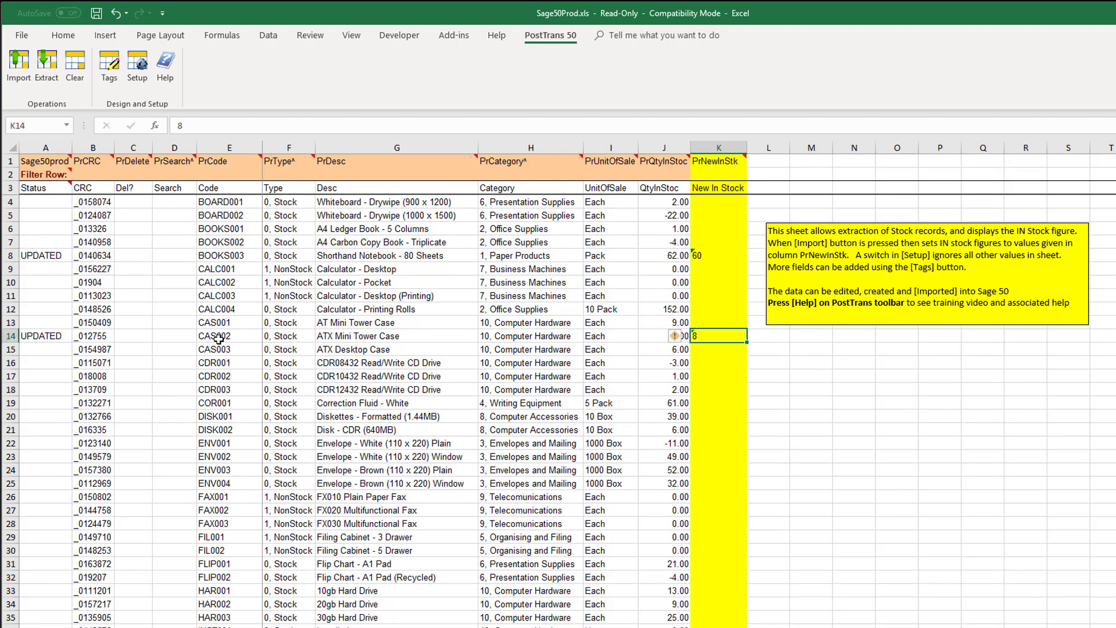
left_click(229, 335)
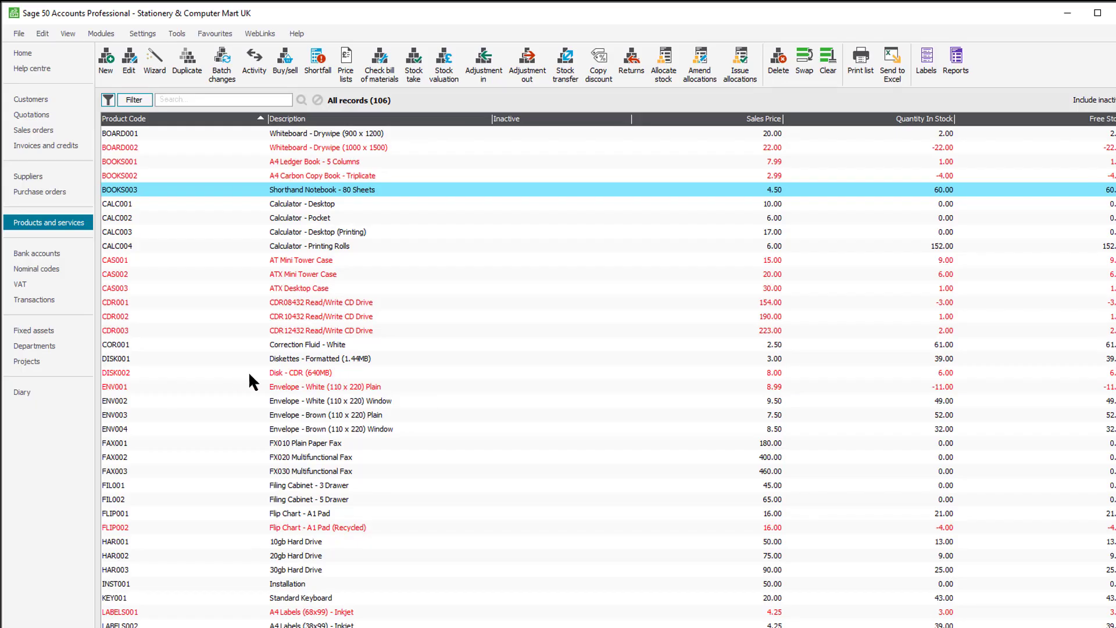
mouse_move(139, 309)
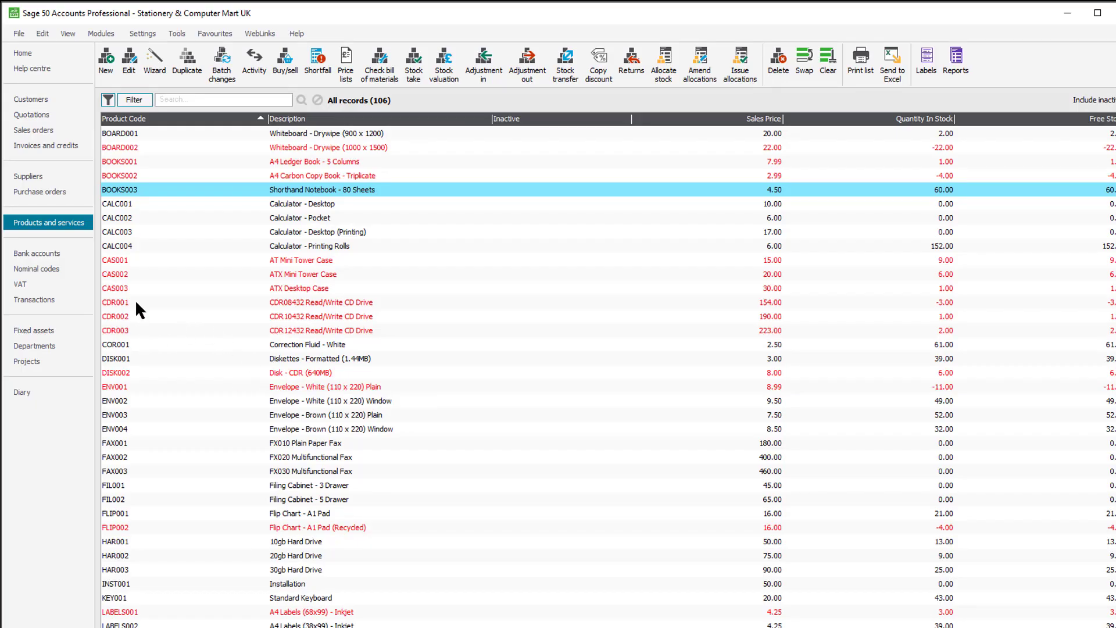
mouse_move(140, 335)
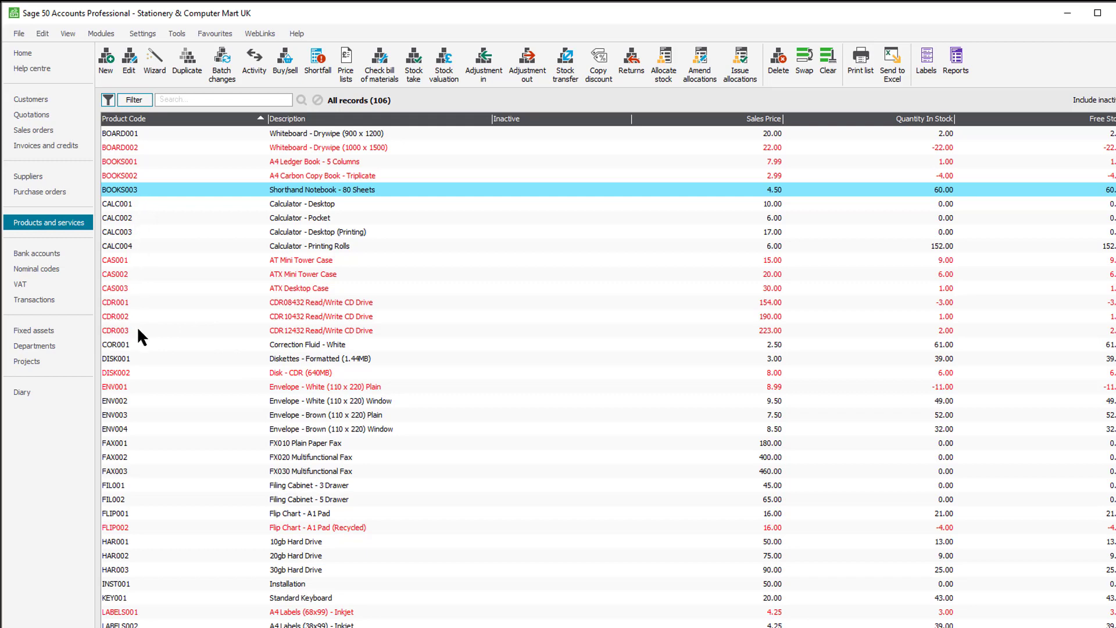
- Search for 'cas', open the CAS002 ATX Mini Tower Case record and view its Activity history
left_click(224, 100)
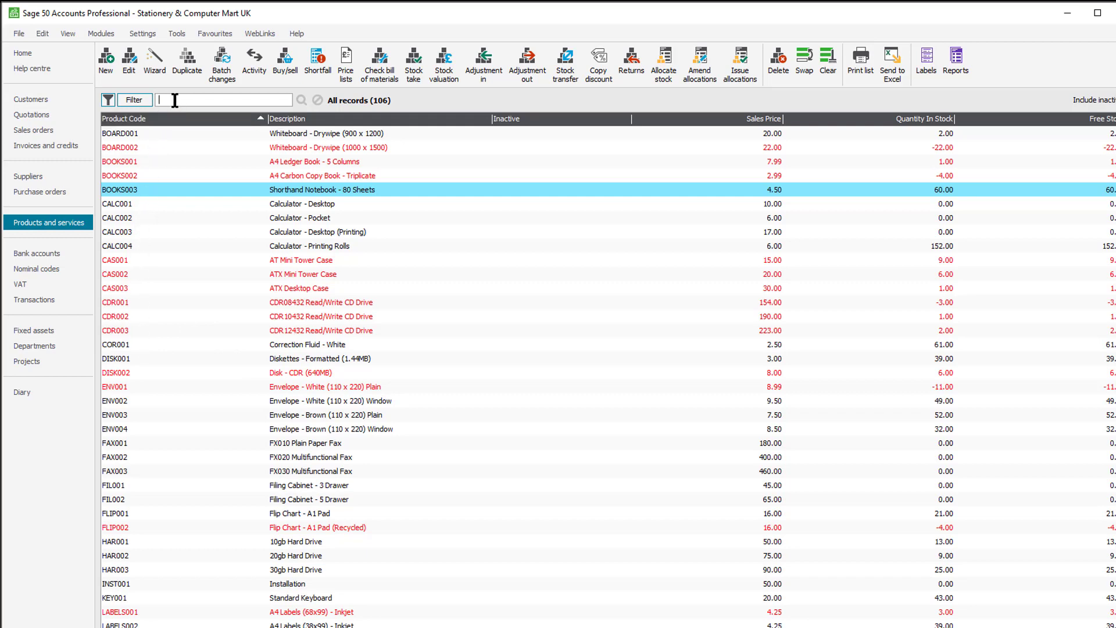
type("cas")
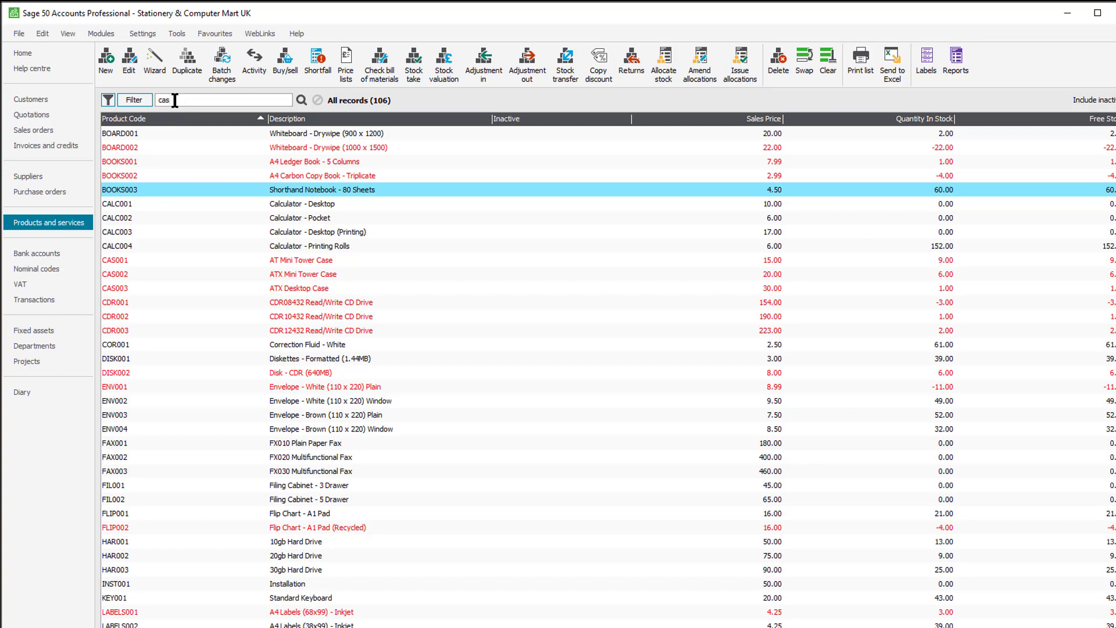
left_click(300, 100)
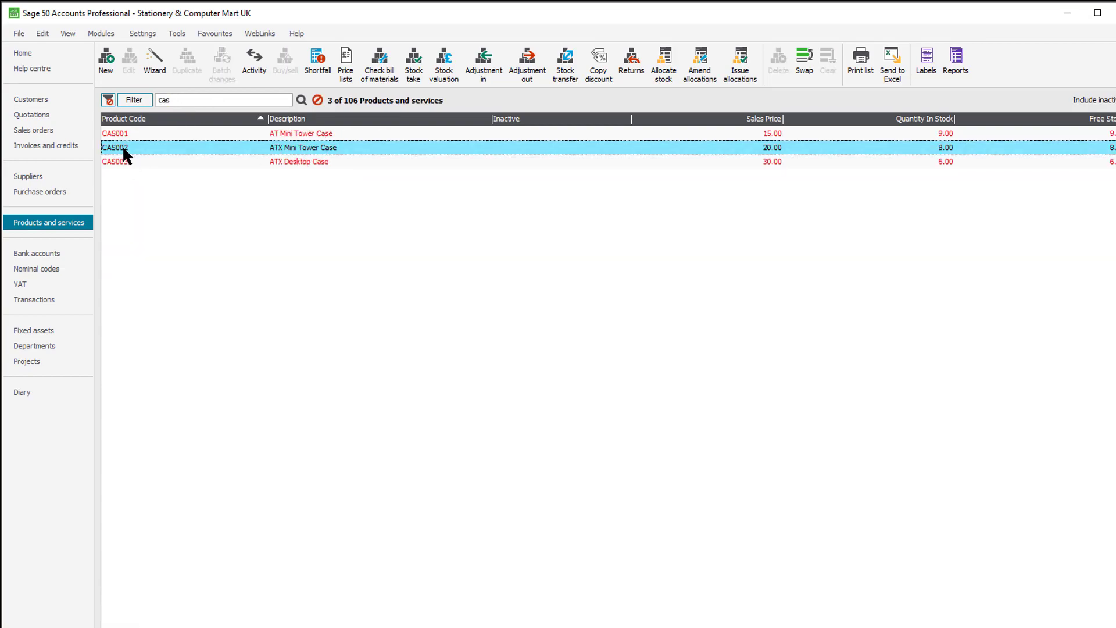
double_click(116, 148)
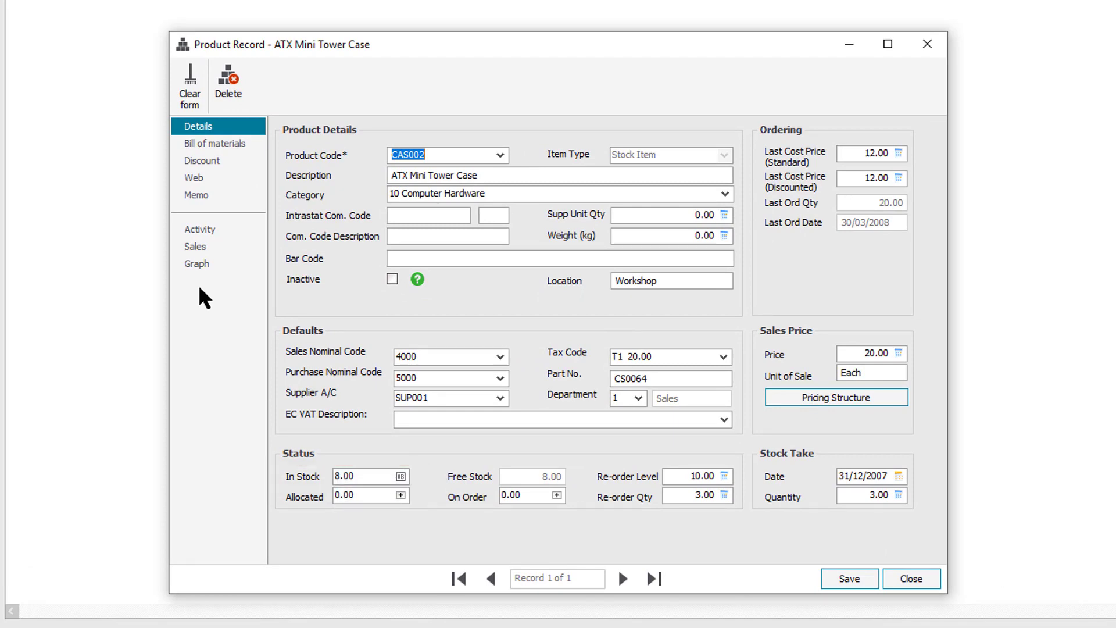
left_click(200, 229)
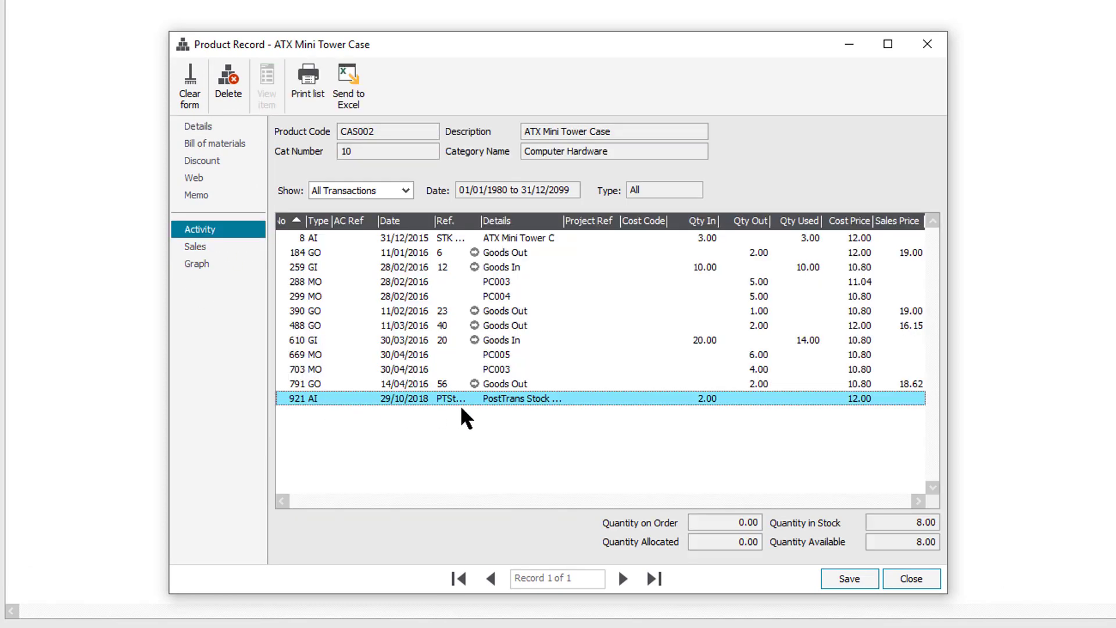
mouse_move(823, 424)
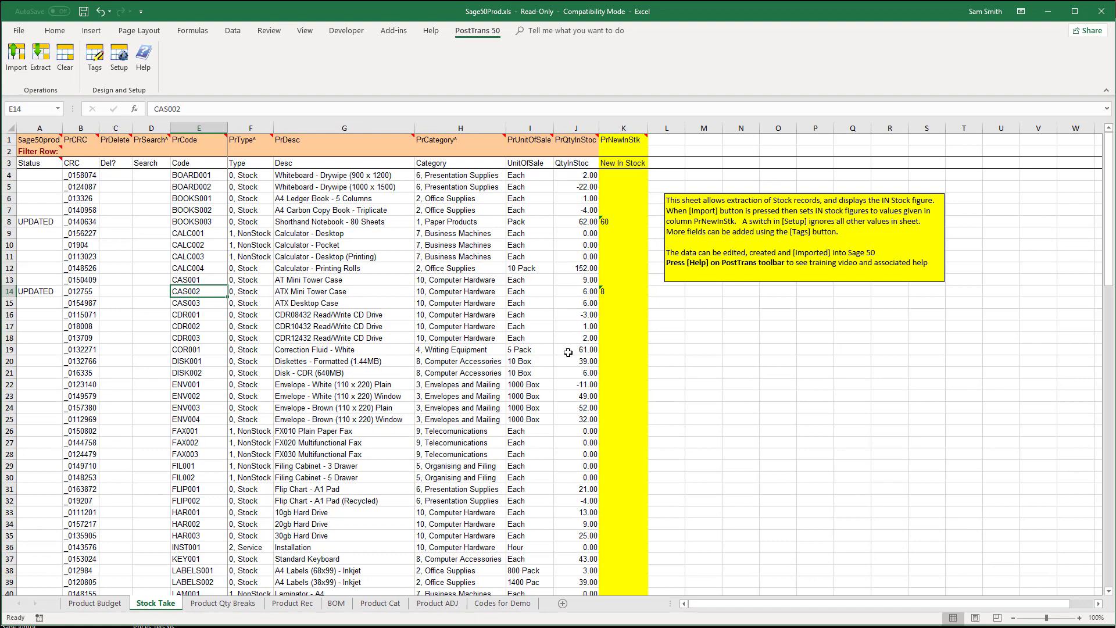
- Switch to the Product Rec sheet and select the empty header cell N1 after Last Cost
left_click(292, 604)
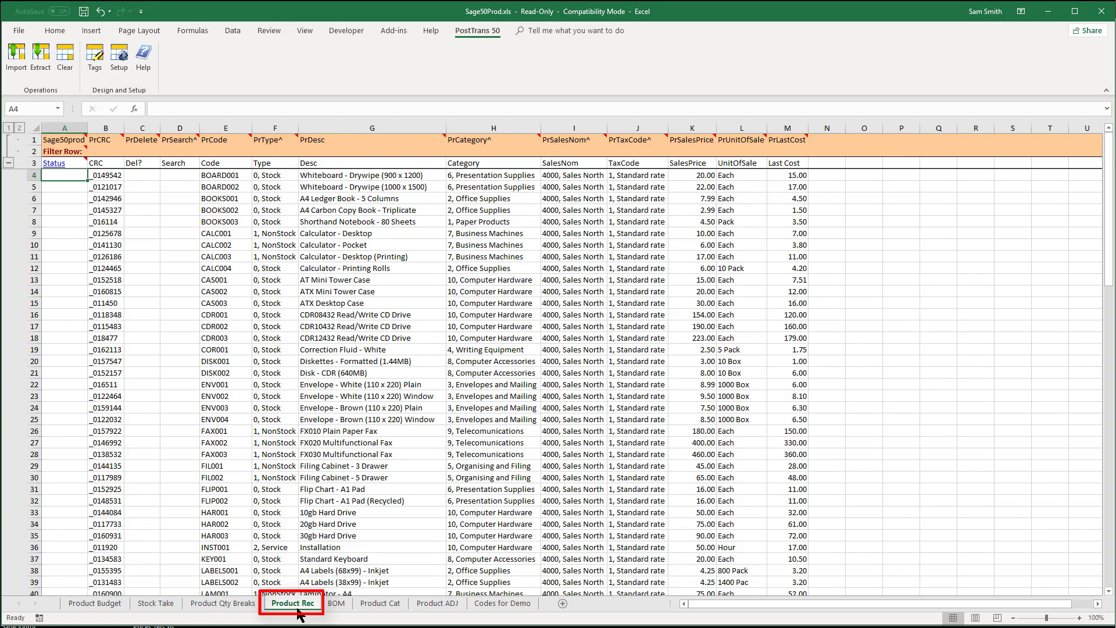
mouse_move(845, 235)
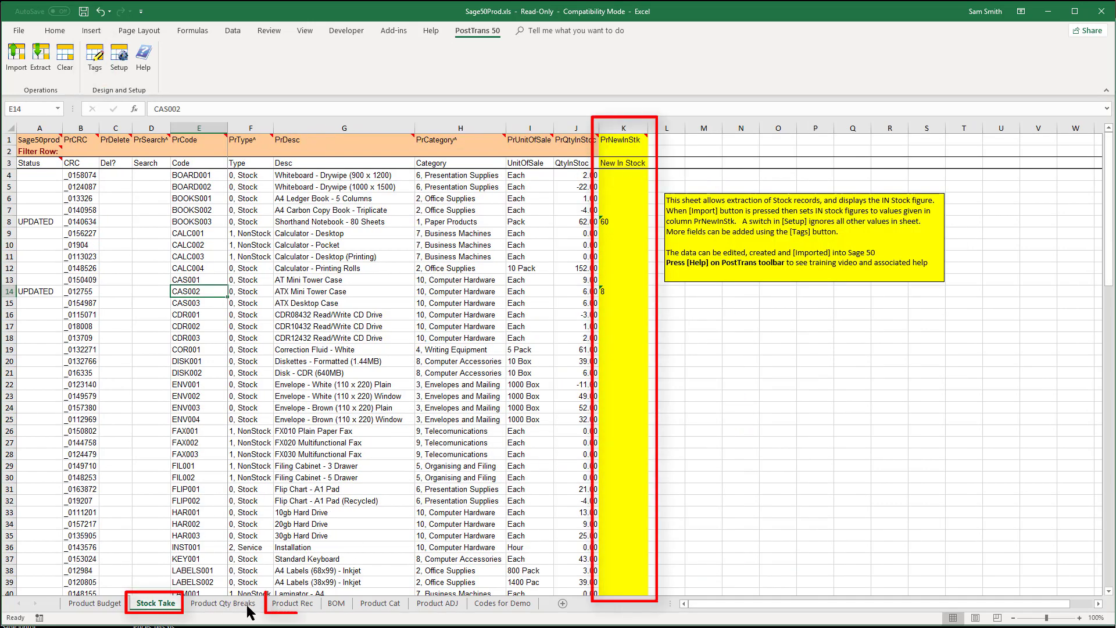
left_click(291, 603)
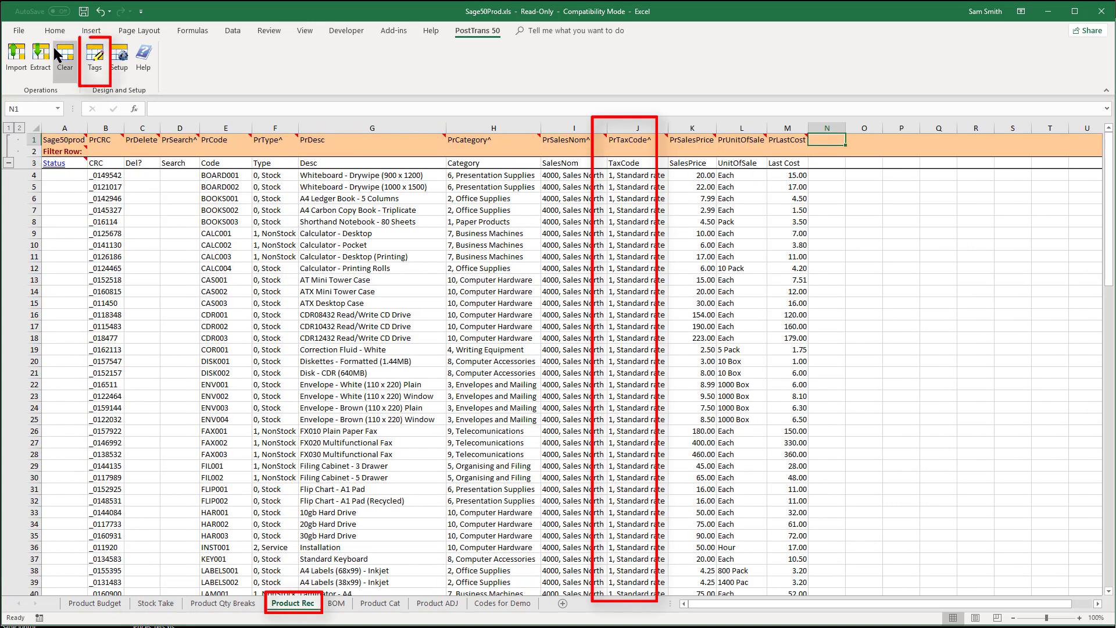
- Insert the PrNewInStk tag into column N via the Tags panel, then hide the panel
left_click(95, 61)
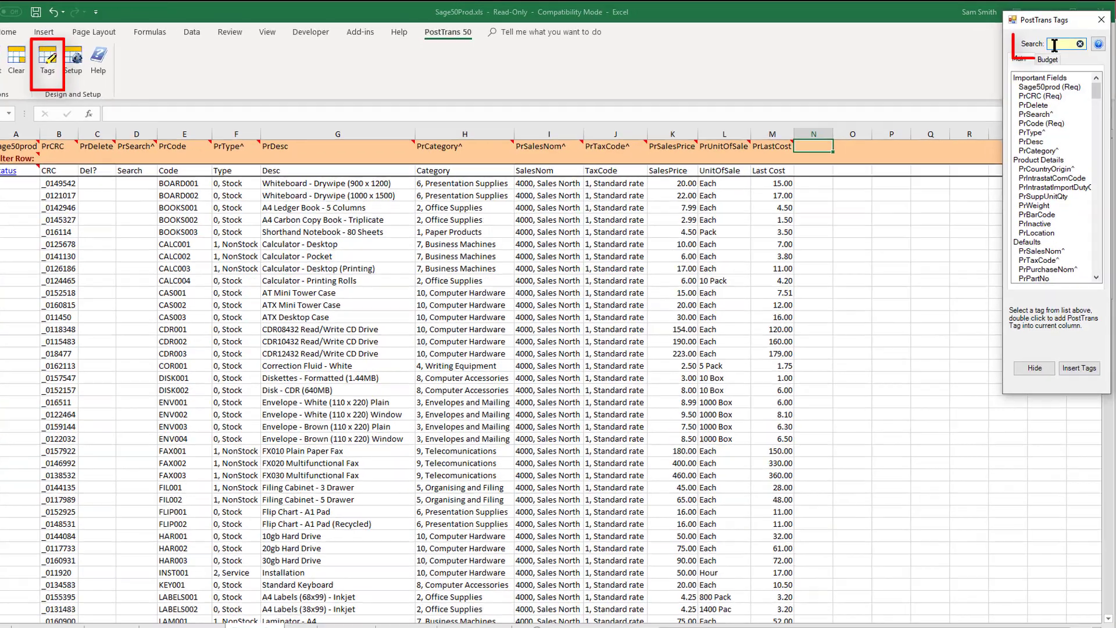
type("new")
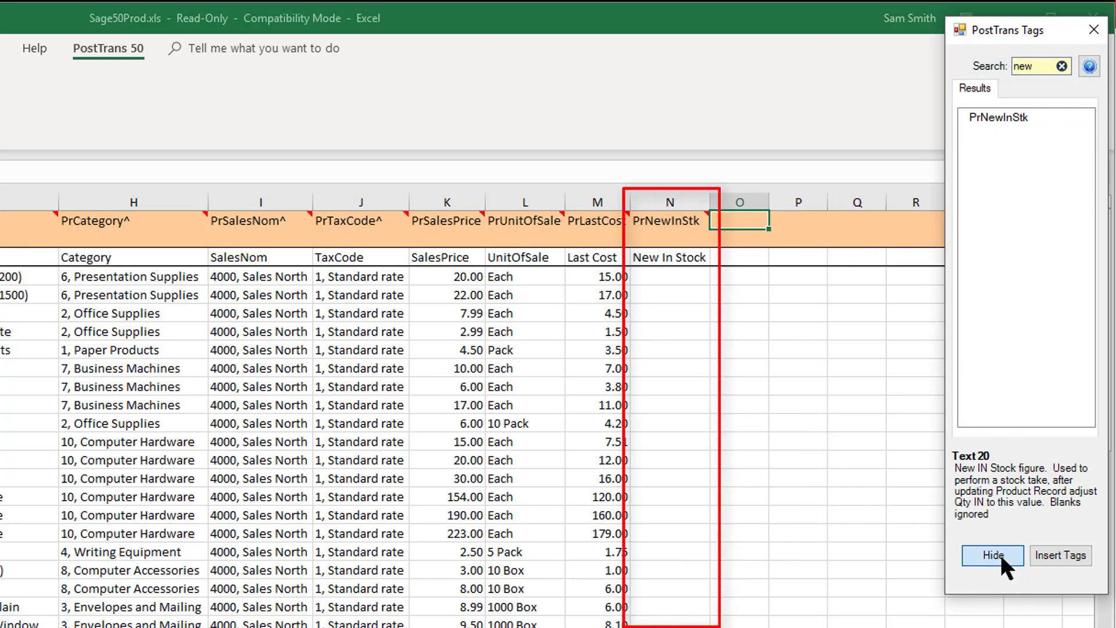
left_click(991, 556)
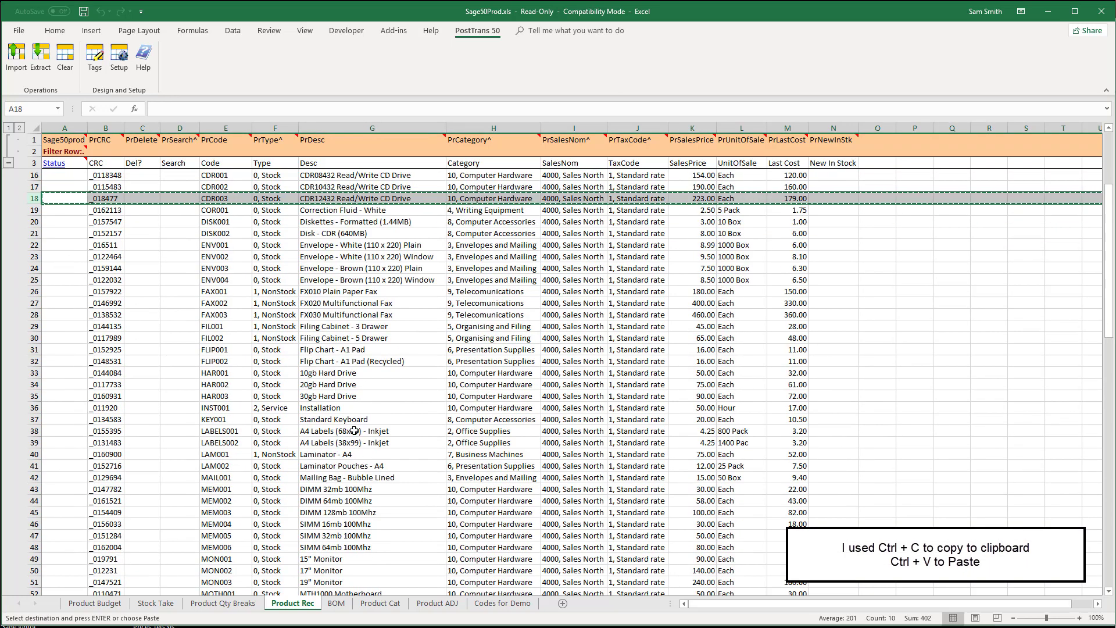
- Fill the CDR004 row with a V2 description, sales price 270, last cost 150 and 10 new in stock
scroll("down", 3)
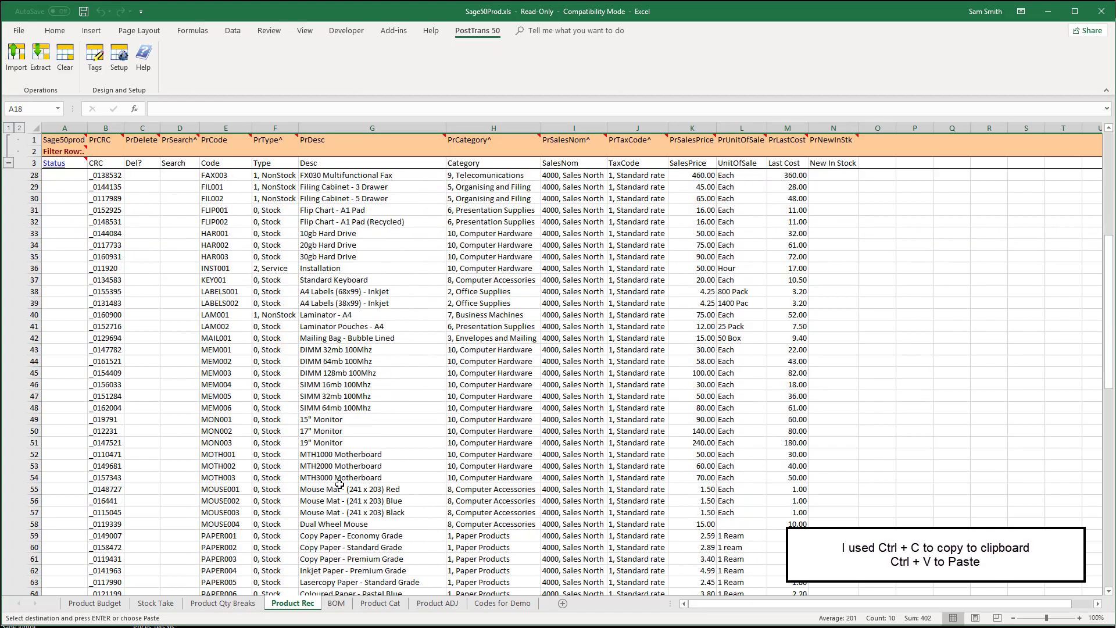
scroll("down", 3)
type("CDR004")
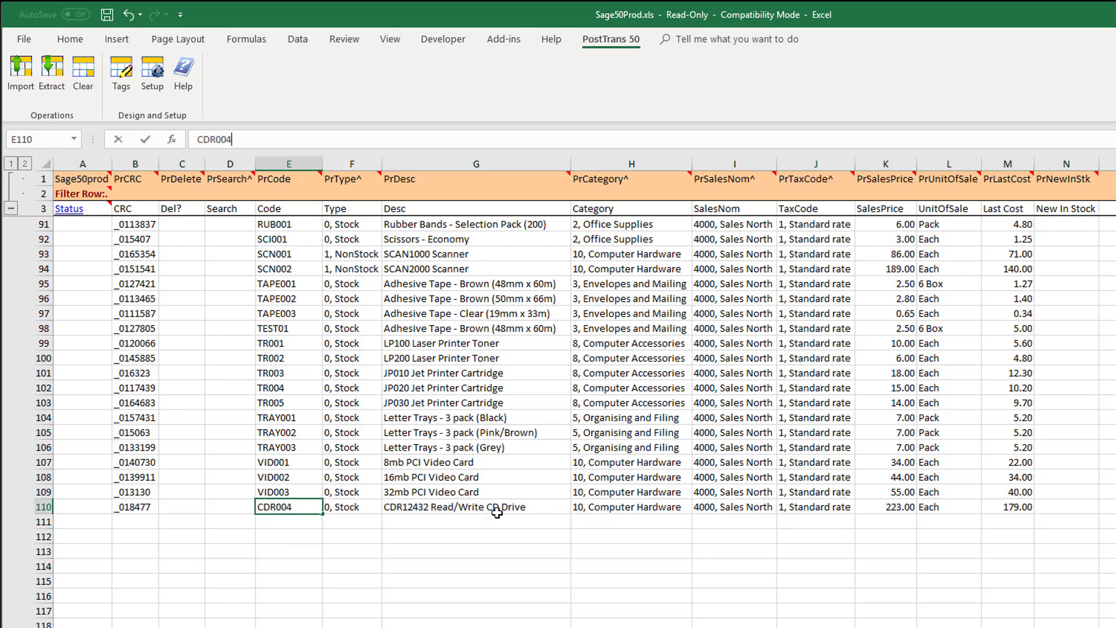
left_click(476, 506)
type(" V2")
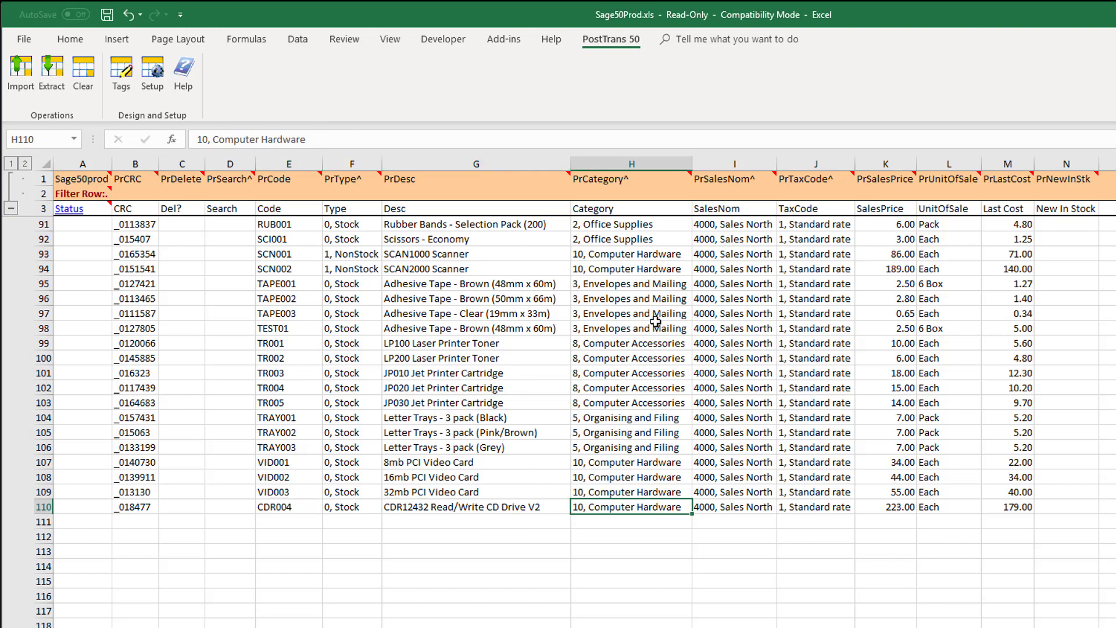
left_click(885, 506)
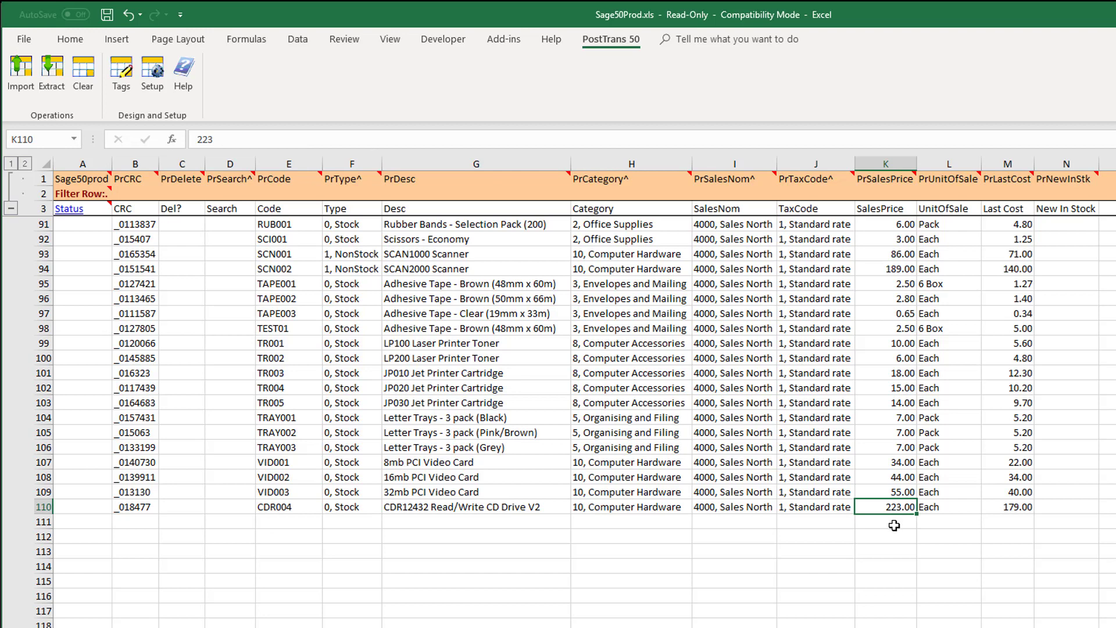
type("270")
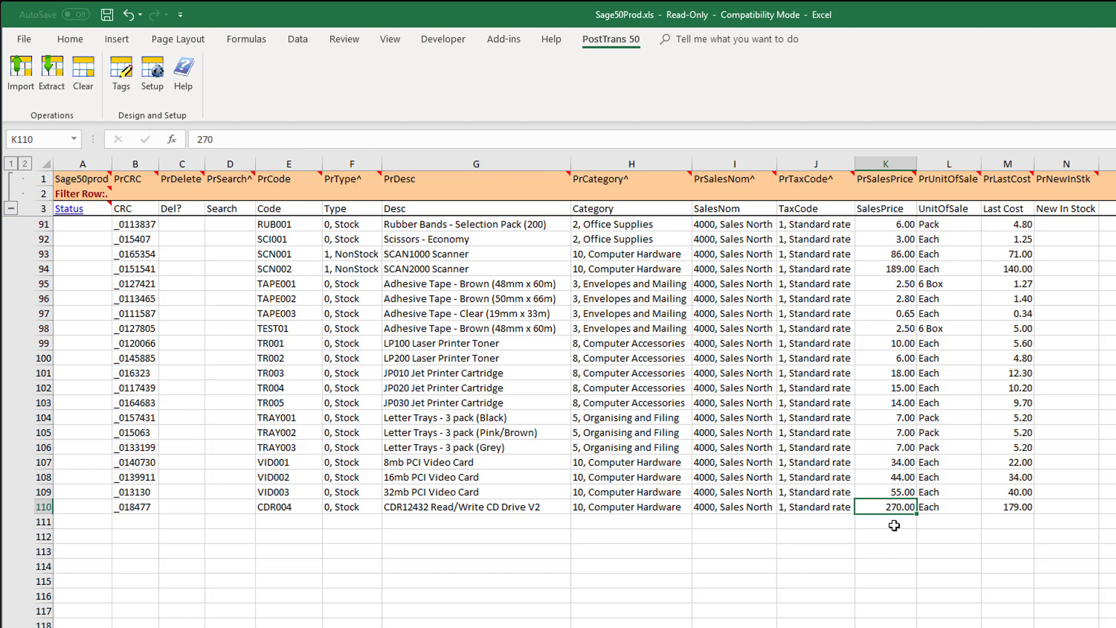
left_click(1067, 506)
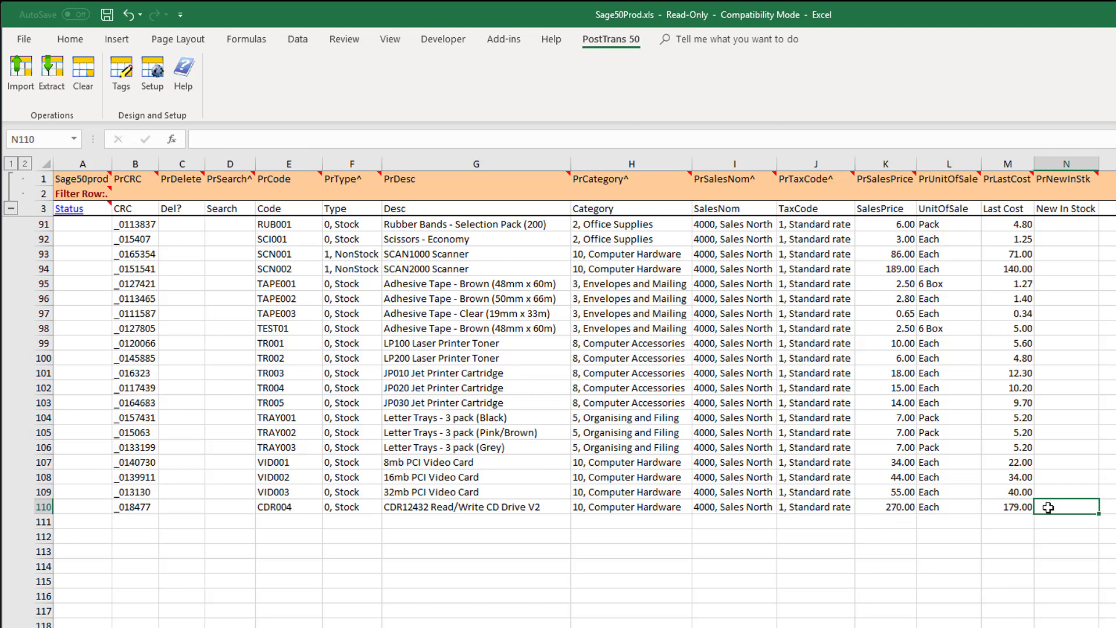
left_click(1007, 506)
type("150")
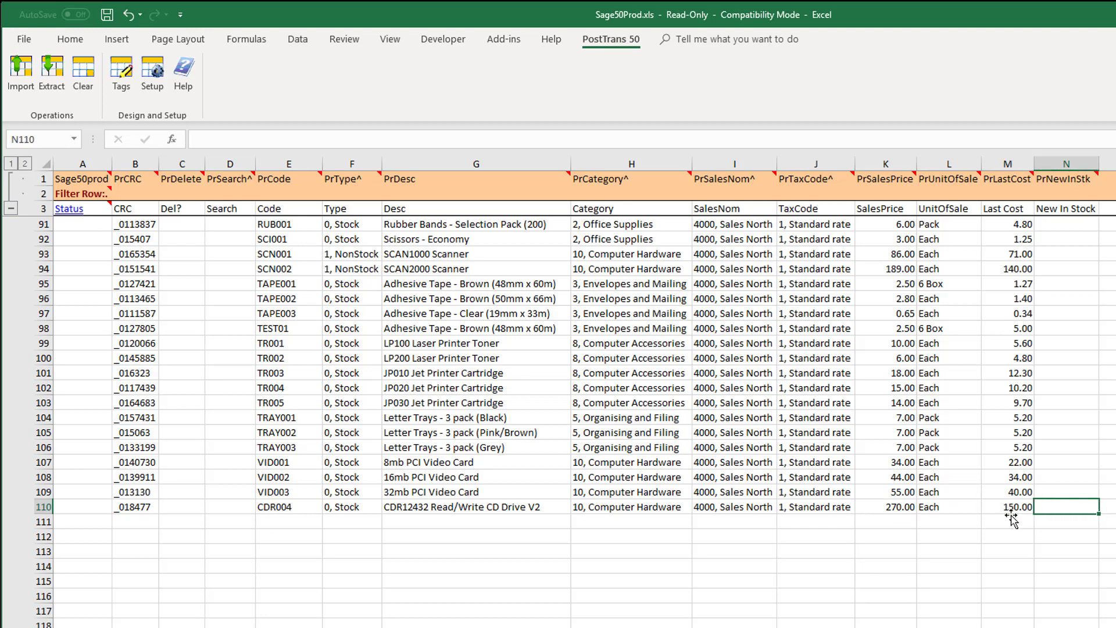
type("10")
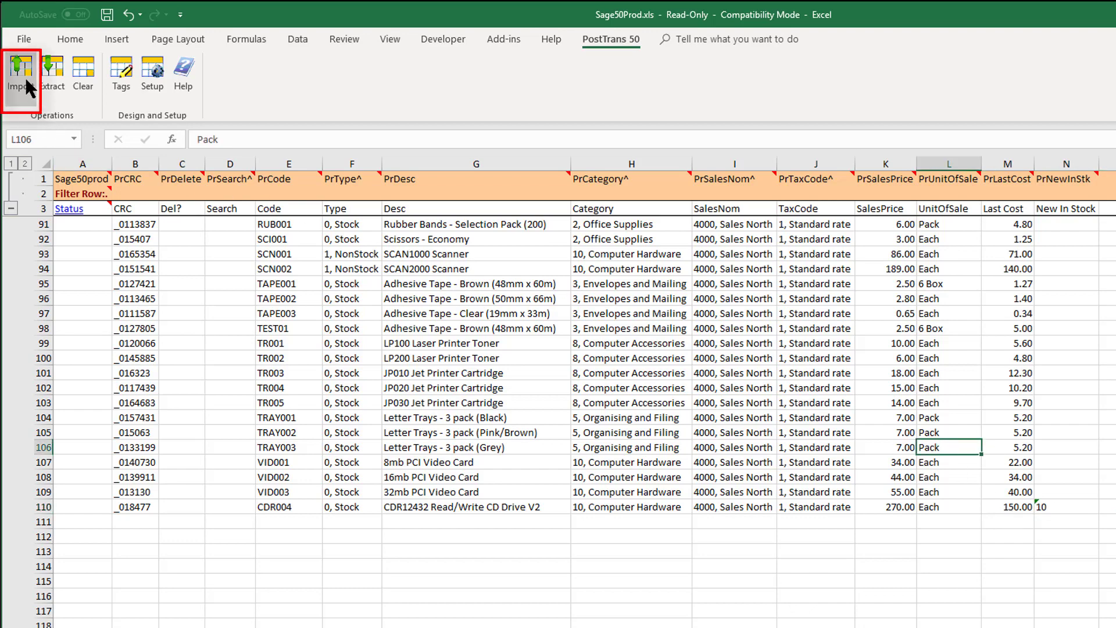
- Run PostTrans Import, accepting the structure warning and product defaults, so CDR004 posts as one new record
left_click(21, 73)
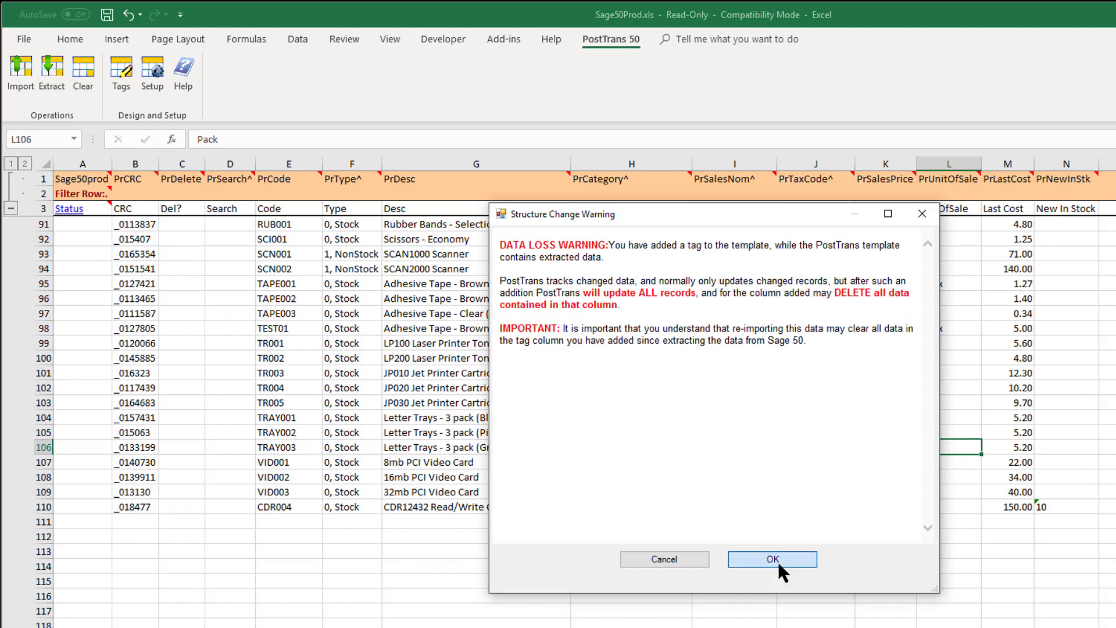
left_click(773, 560)
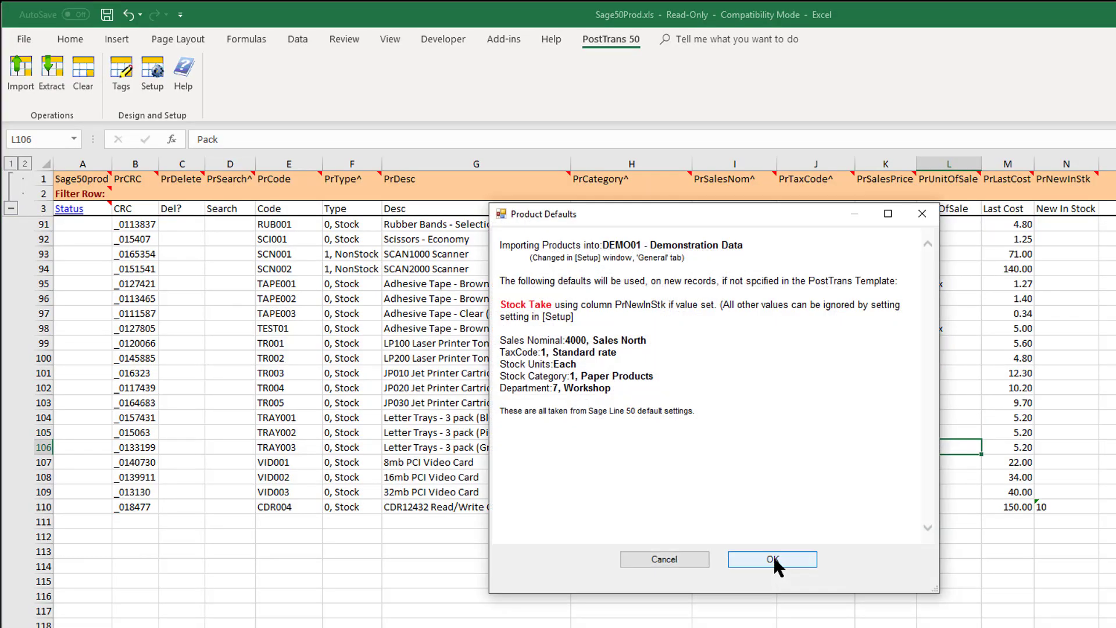
left_click(772, 559)
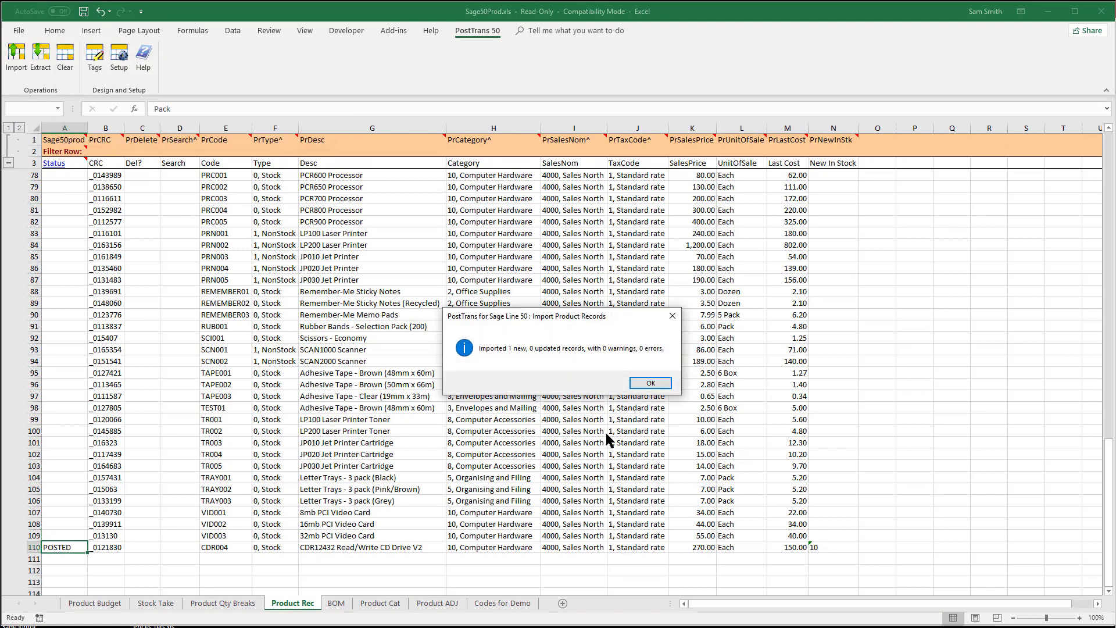
mouse_move(520, 359)
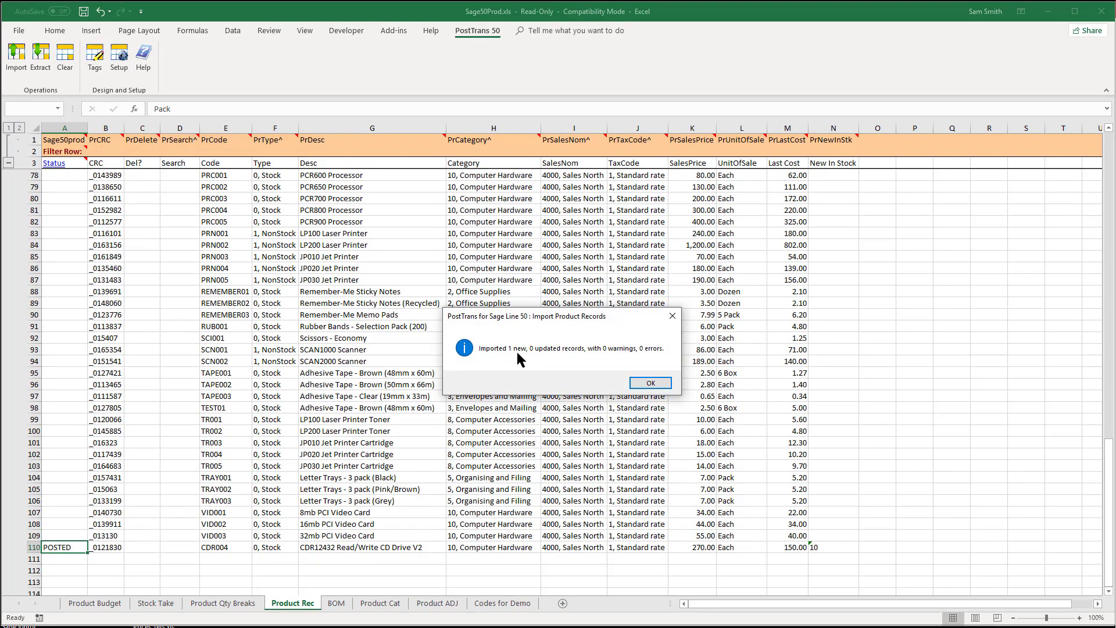
left_click(649, 383)
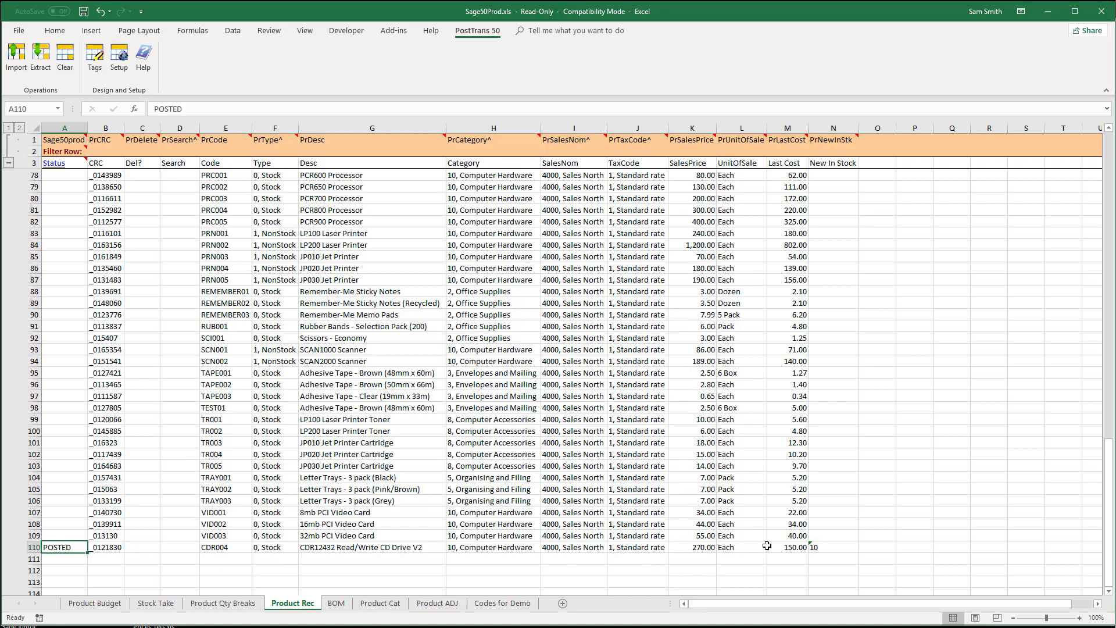
left_click(224, 546)
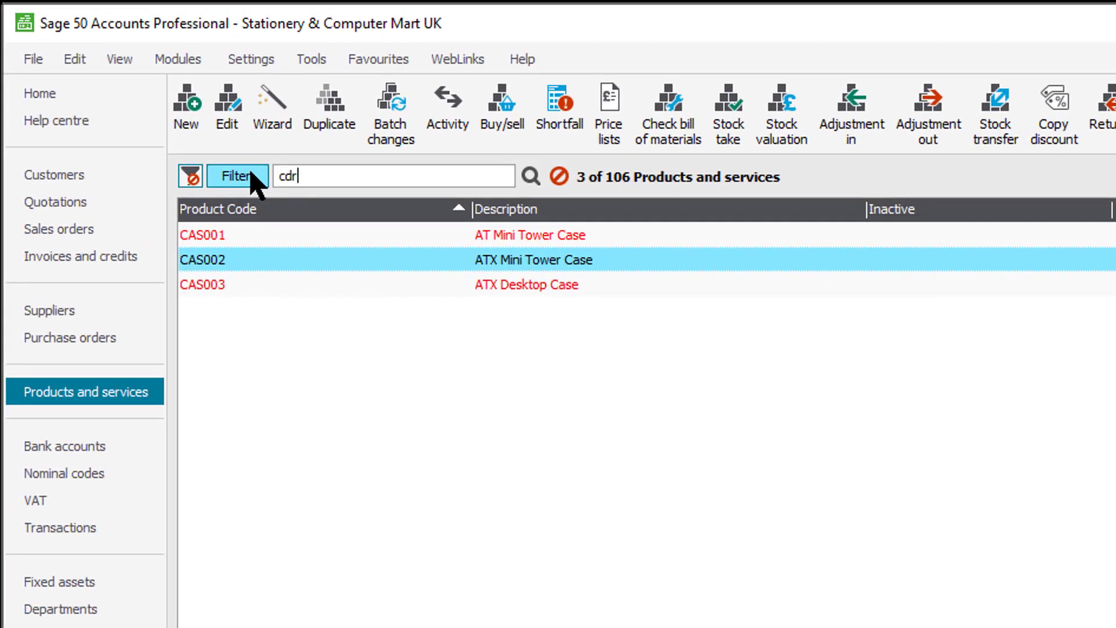
- Filter Sage products for cdr, confirm CDR004 shows 10 in stock, and close the record
left_click(238, 175)
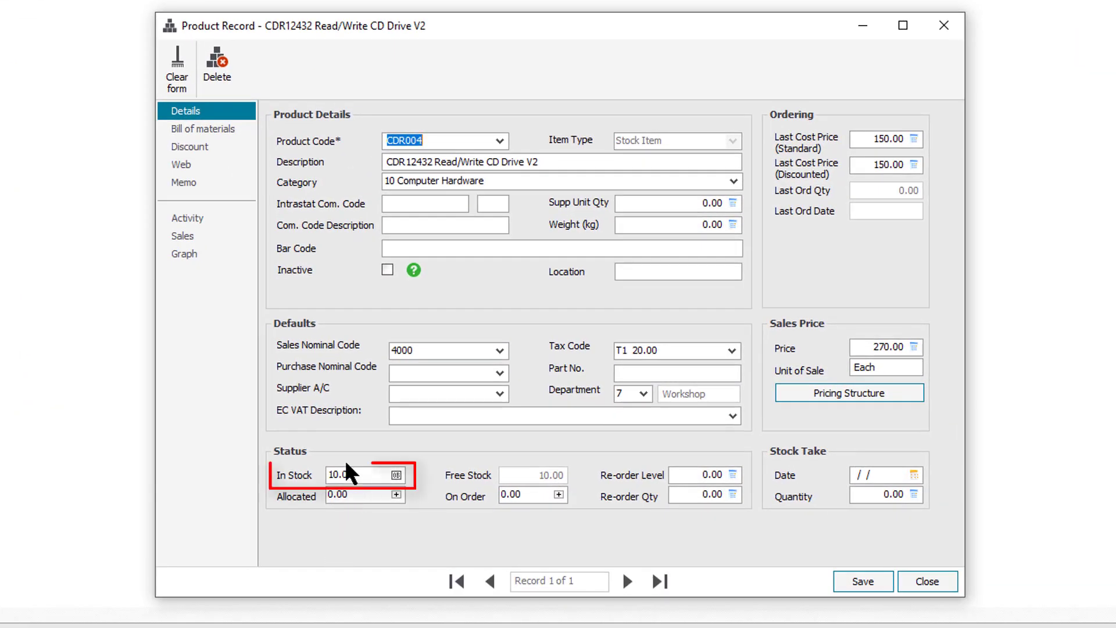
left_click(187, 217)
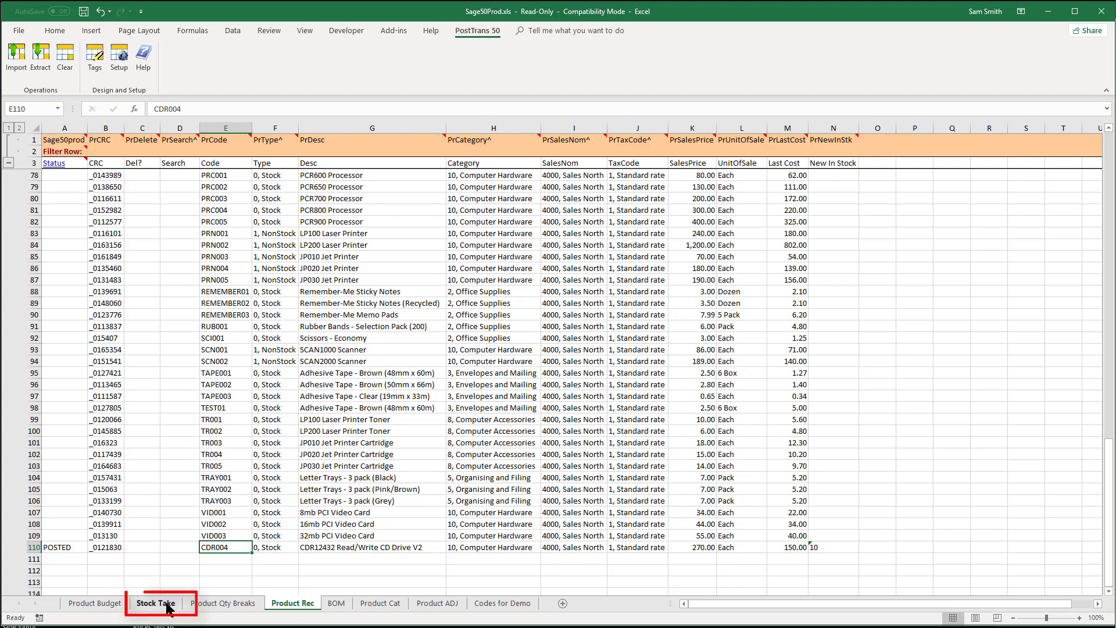
- From the Stock Take sheet's K1, enable 'Stock Take: Only read PrNewInStk tag value' in PostTrans Switches
left_click(155, 603)
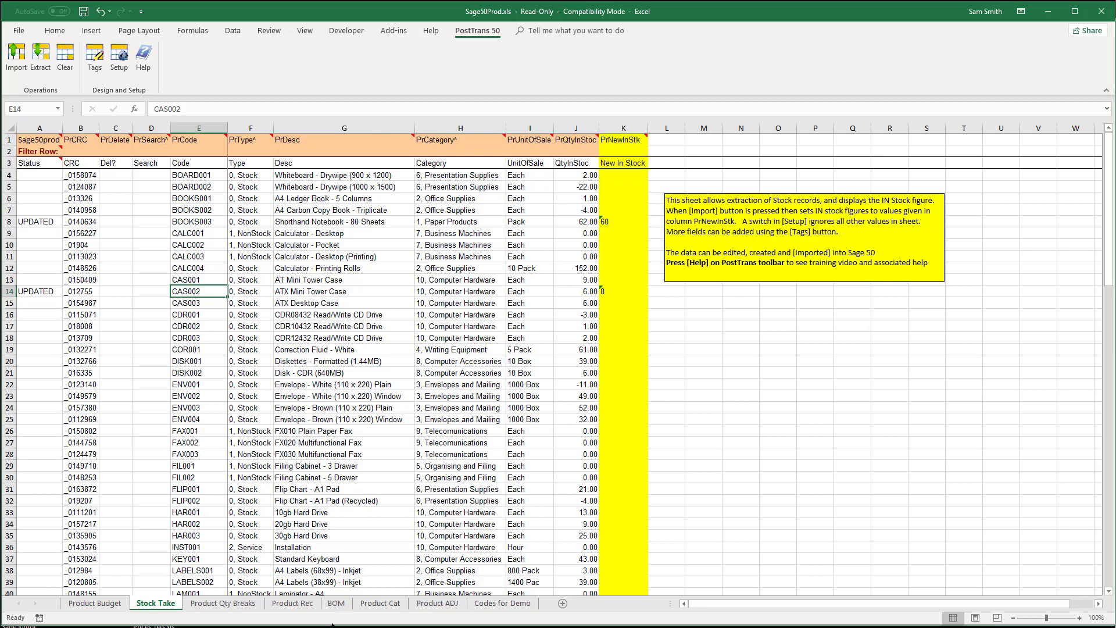
mouse_move(452, 454)
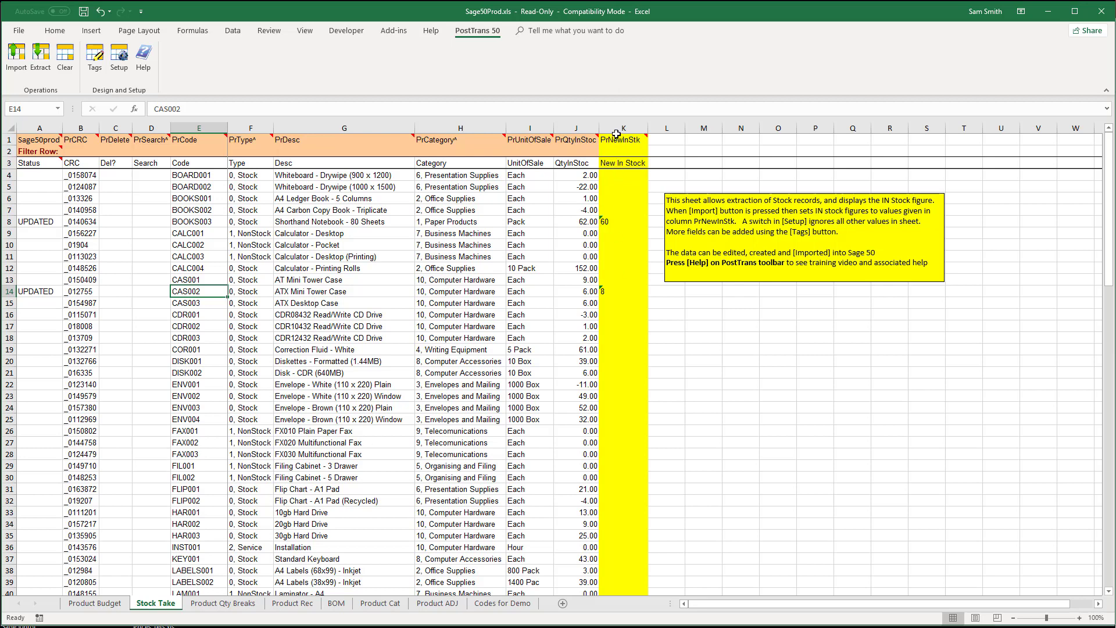
left_click(622, 128)
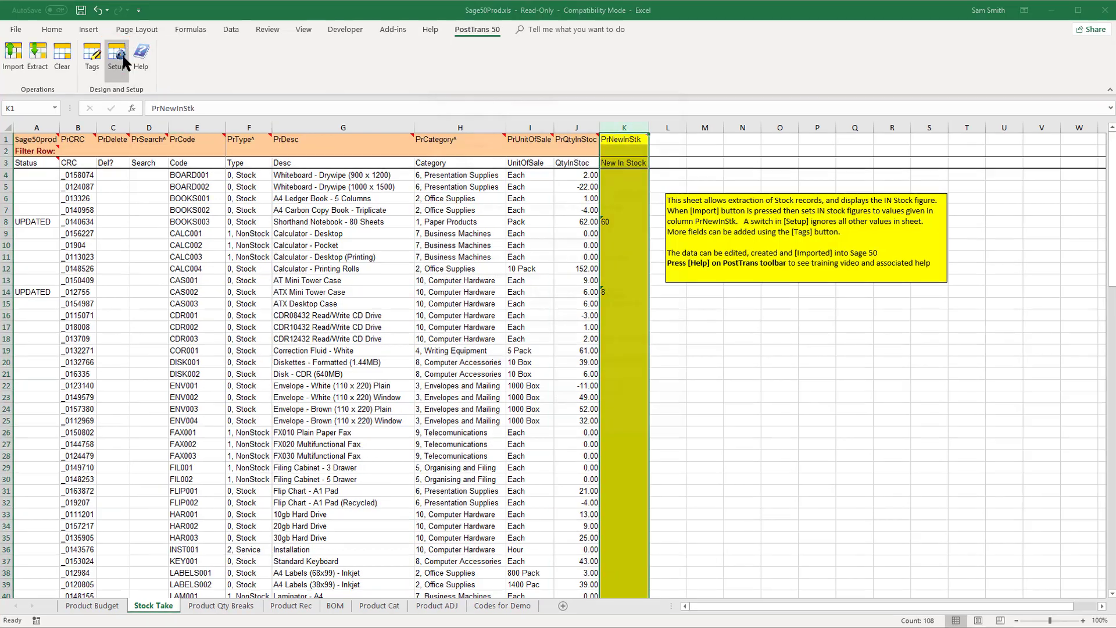
left_click(115, 57)
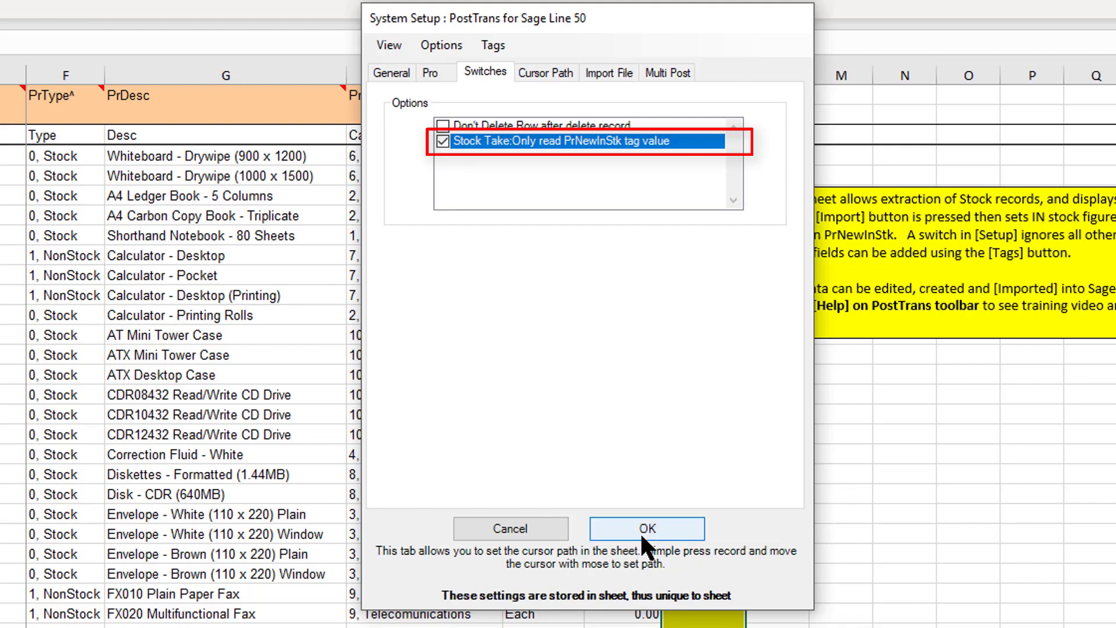
left_click(645, 528)
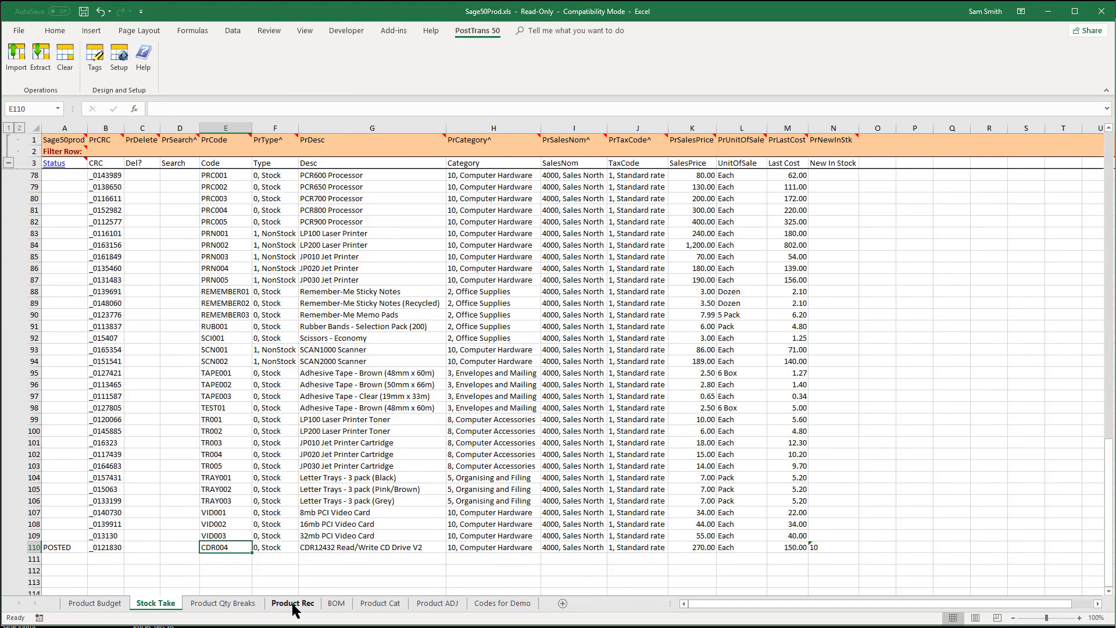
left_click(831, 128)
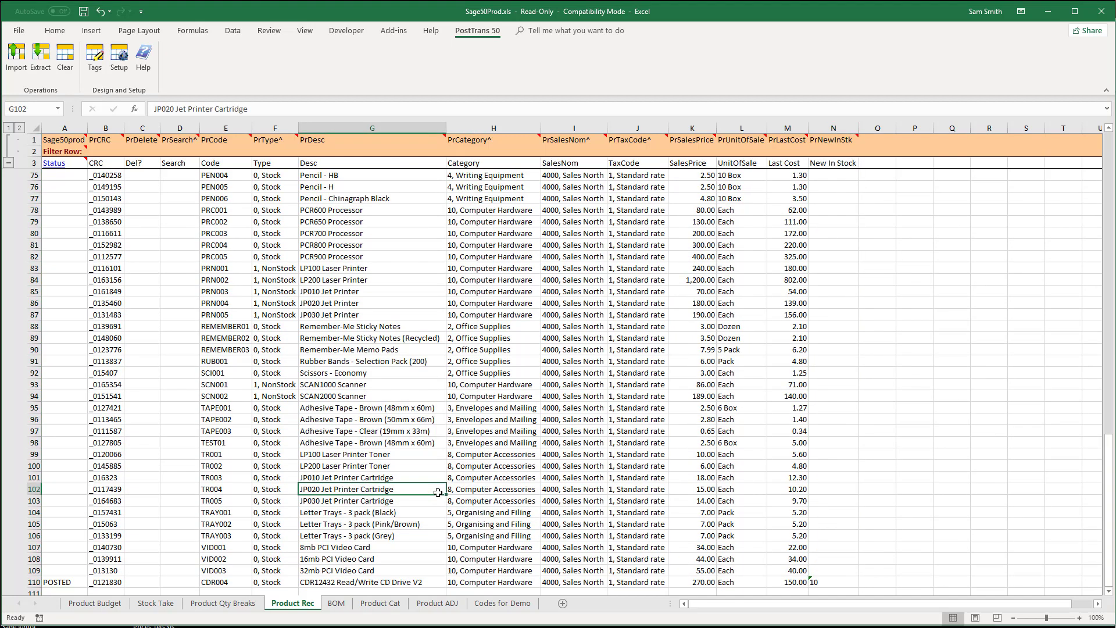
left_click(493, 430)
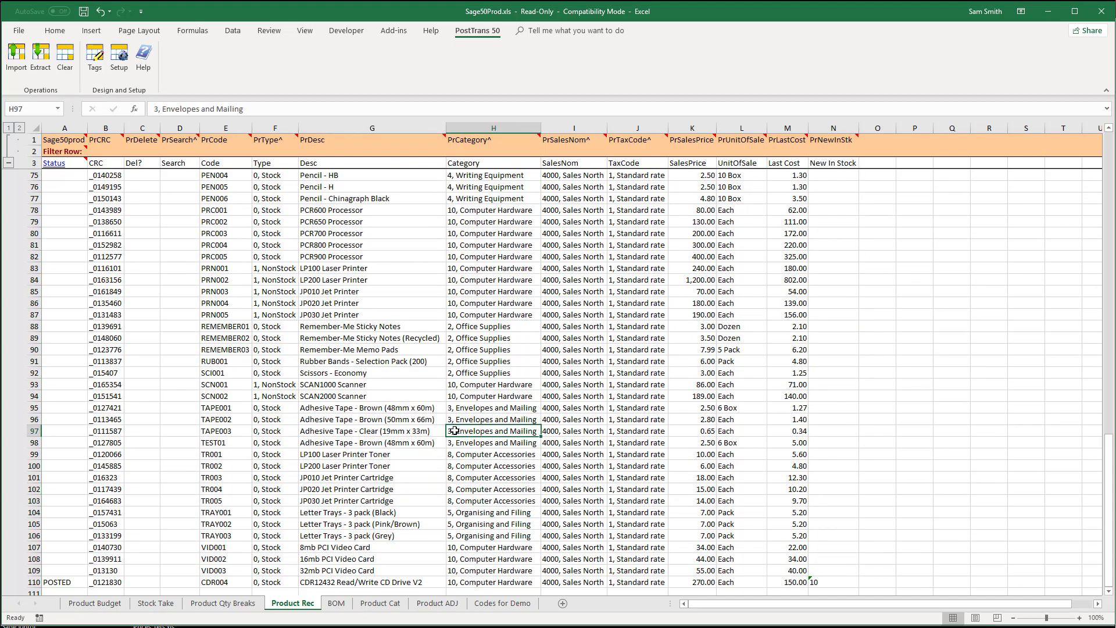